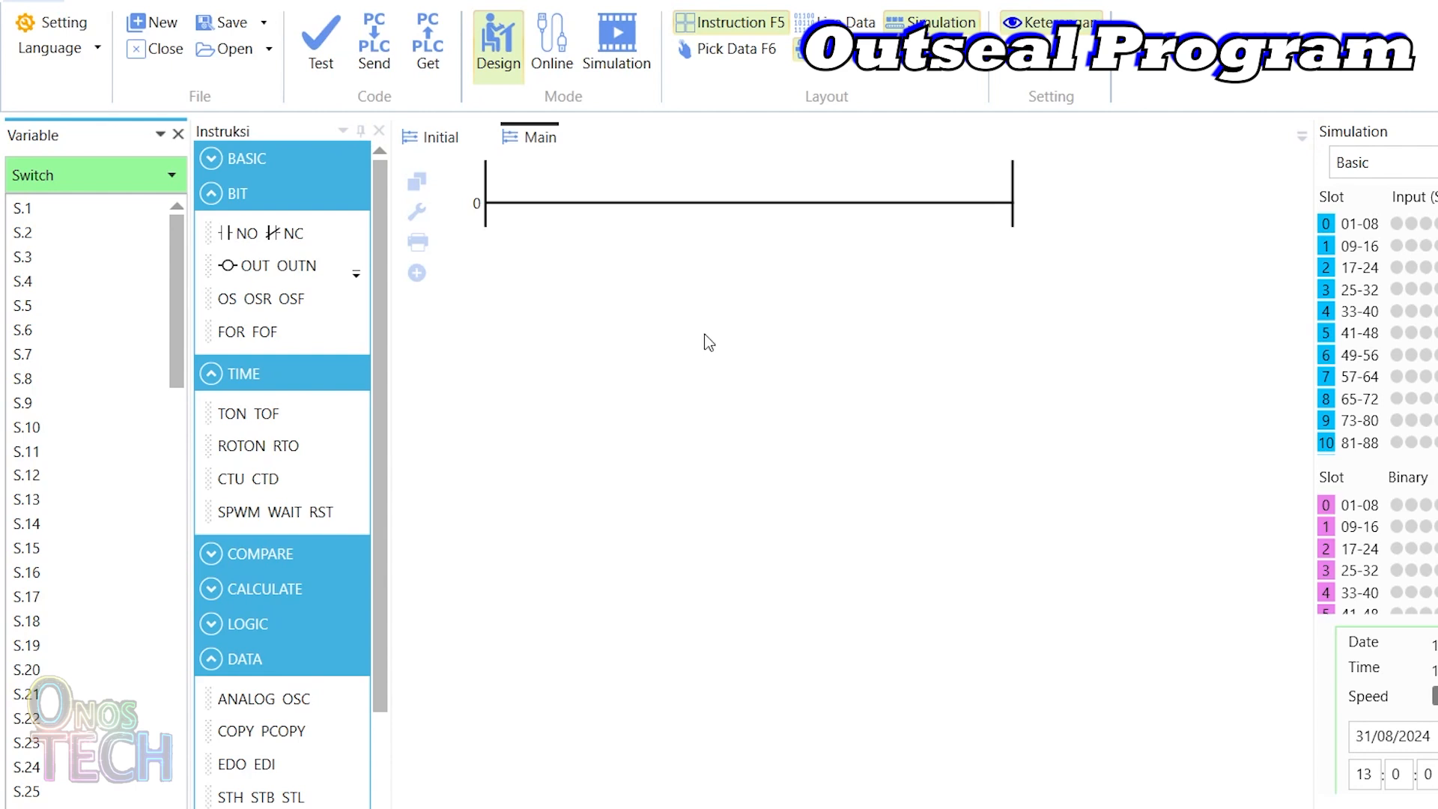
Step: Place an MF2 read-input-status block for slave 32 into B.1 on rung 0
{"action": "scroll", "scroll_direction": "down", "scroll_amount": 3}
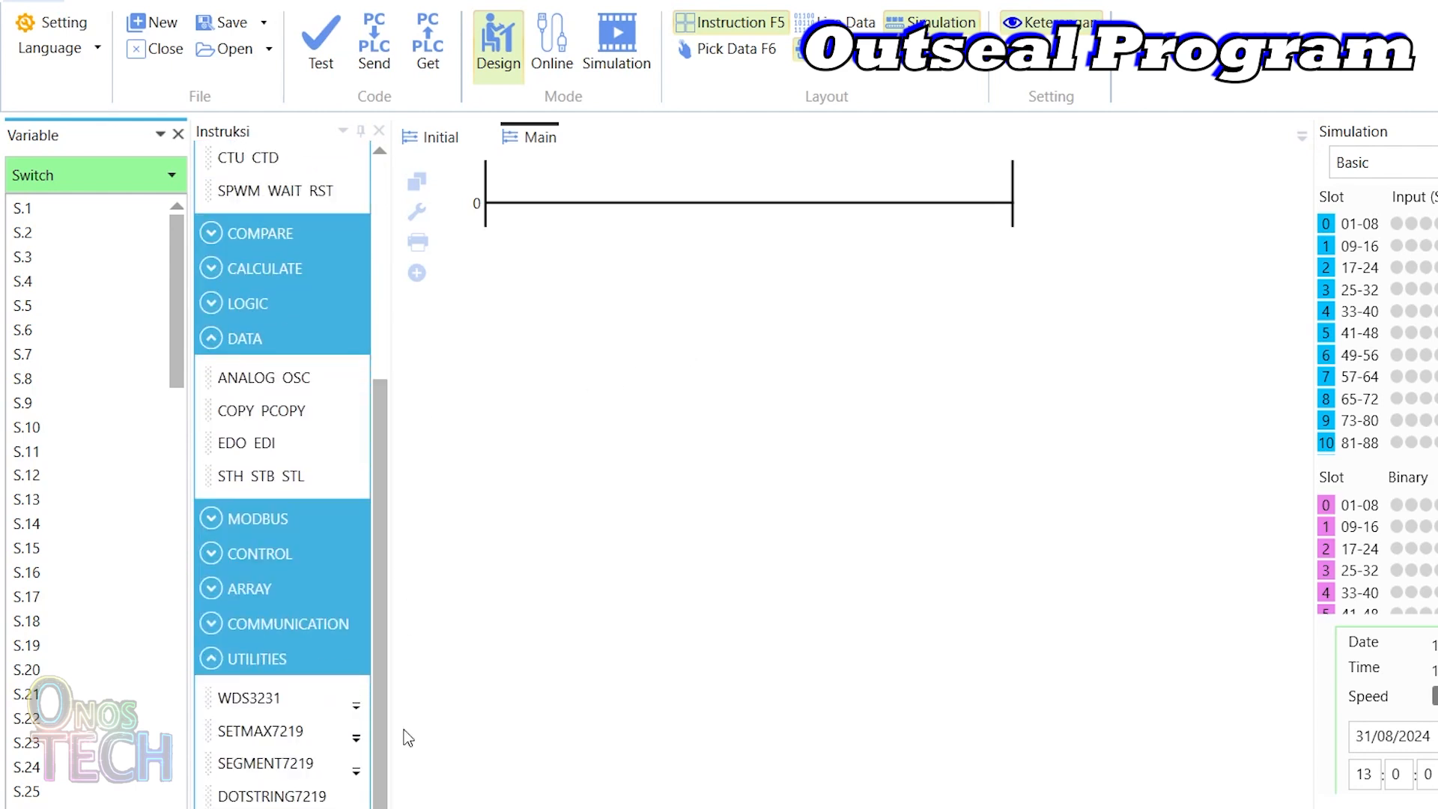
{"action": "left_click", "coordinate": [257, 518]}
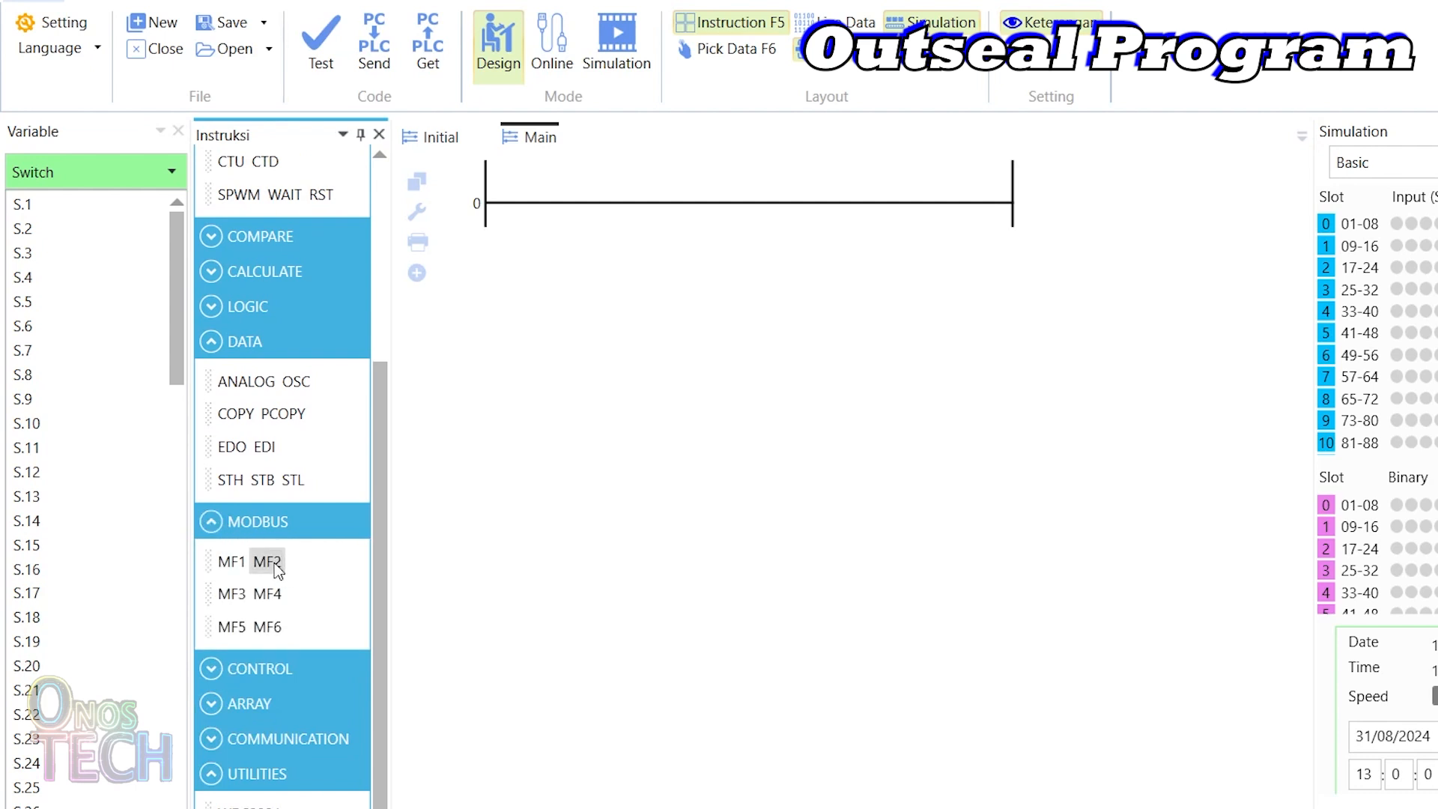
{"action": "left_click", "coordinate": [270, 561]}
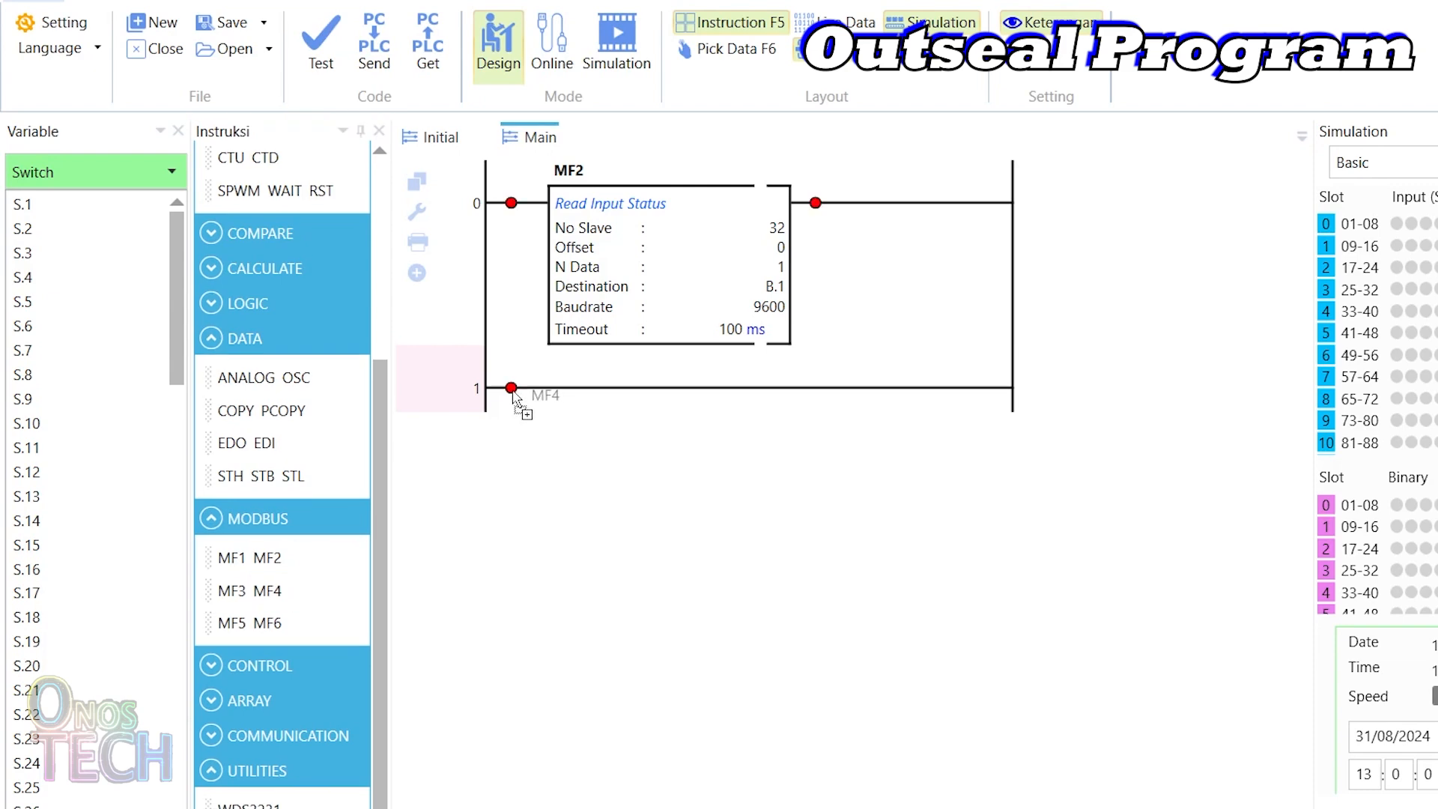
Step: Place and confirm an MF4 read-register block for slave 32 into I.1 on rung 1
{"action": "left_click", "coordinate": [511, 387]}
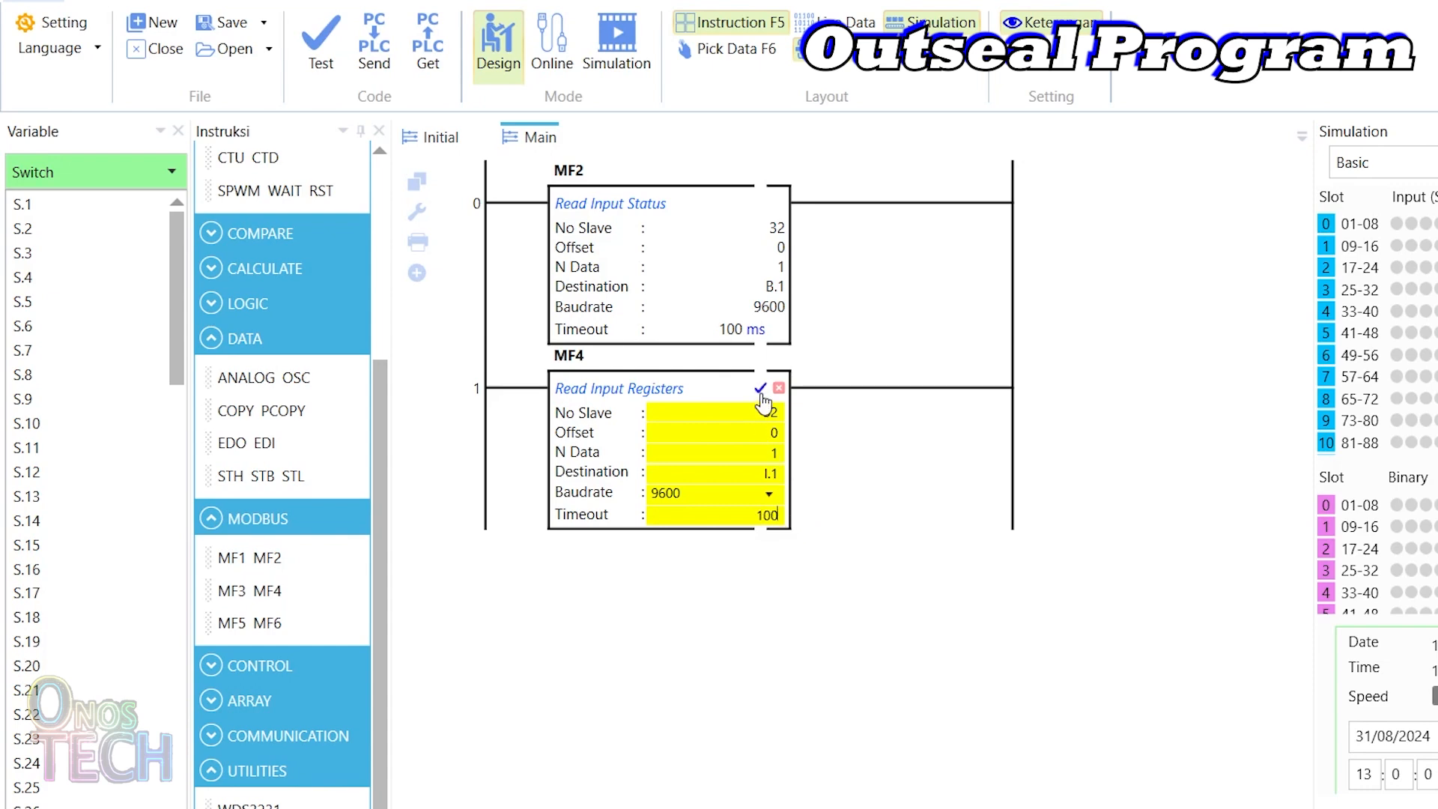
{"action": "left_click", "coordinate": [757, 388]}
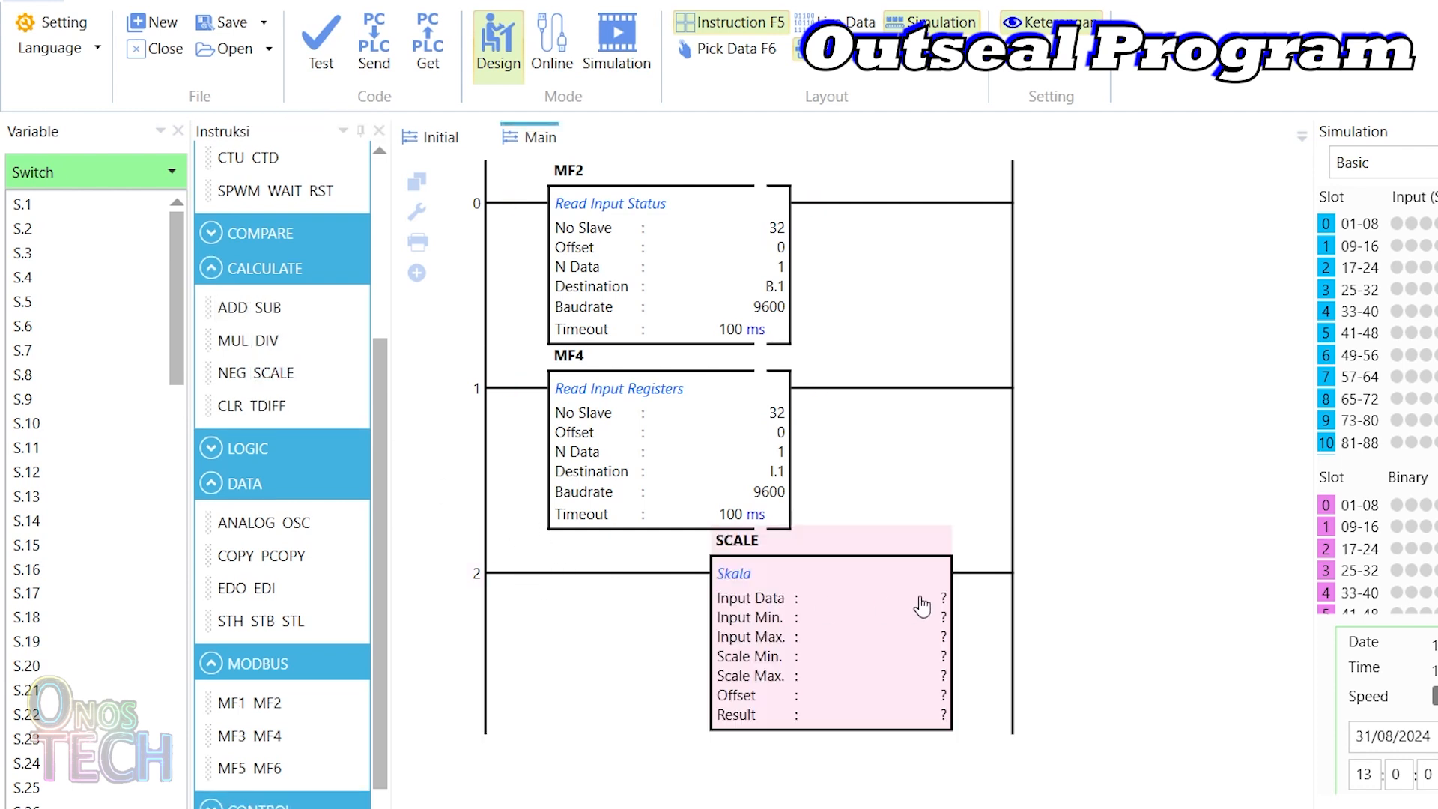
Step: Fill the SCALE block: input I.1, range 0–4095, scaled to 0–100, offset 0
{"action": "left_click", "coordinate": [937, 597]}
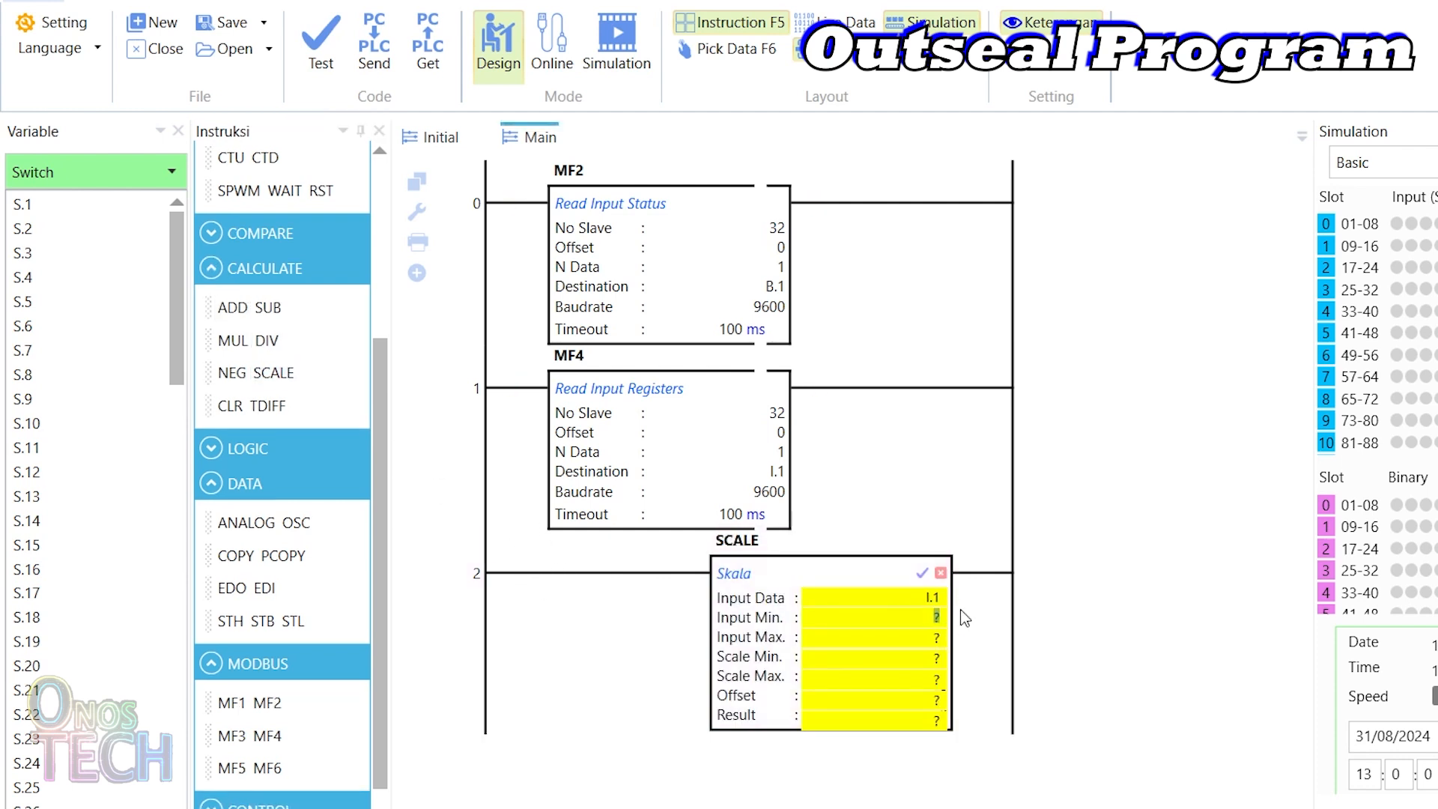
{"action": "type", "text": "4095"}
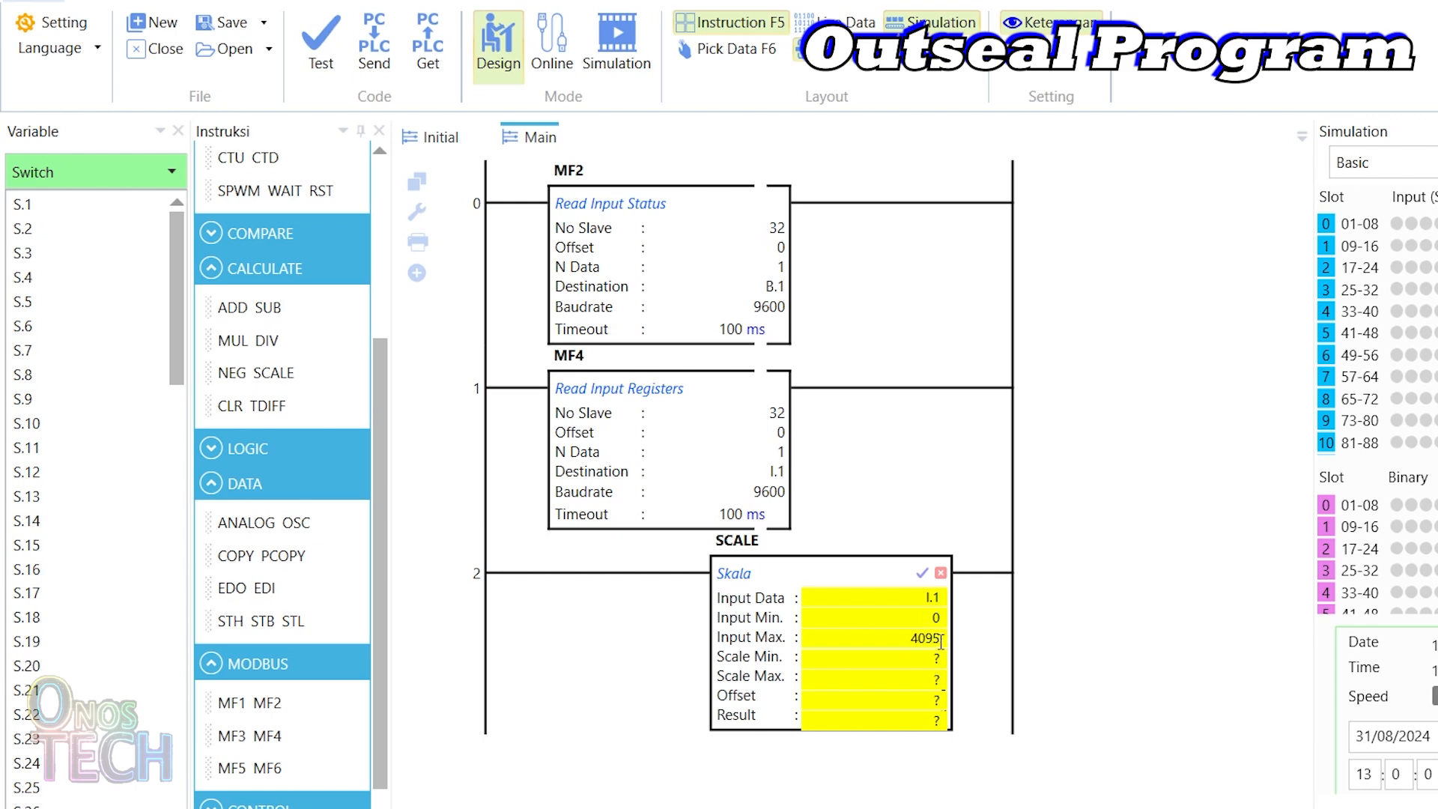
{"action": "type", "text": "100"}
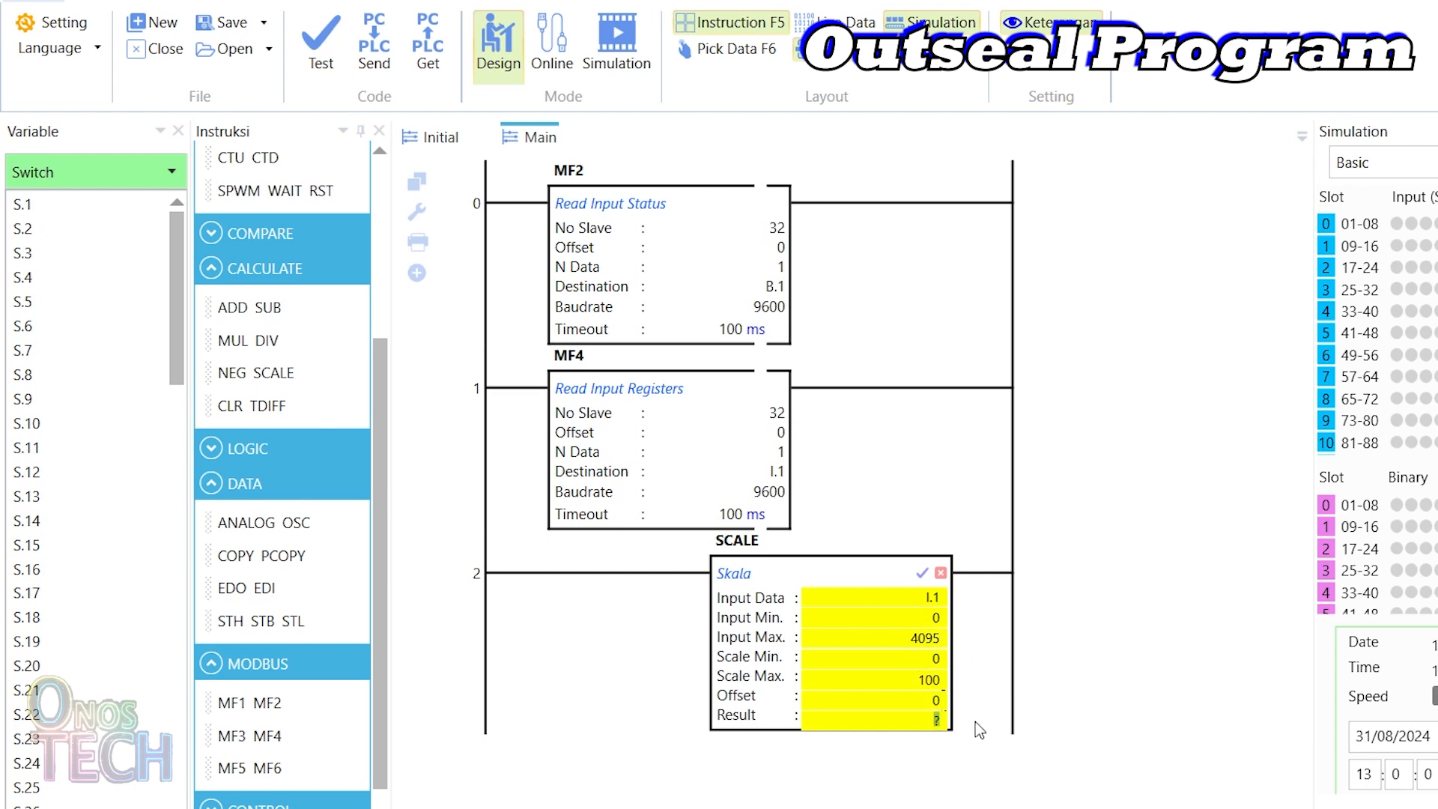
{"action": "mouse_move", "coordinate": [915, 572]}
{"action": "type", "text": "1"}
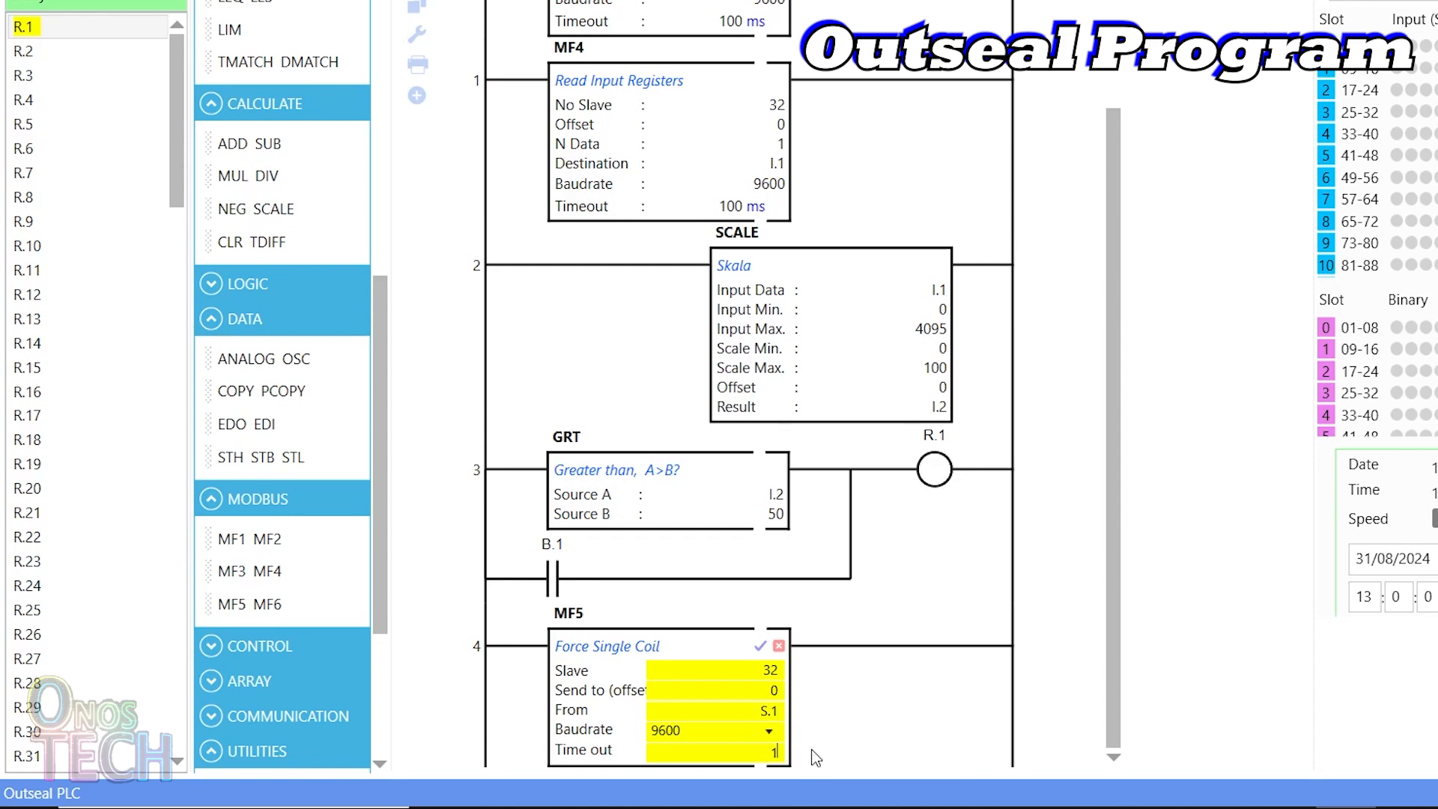
Step: Confirm the MF5 force-coil block writing S.1 to slave 32 on rung 4
{"action": "left_click", "coordinate": [776, 647]}
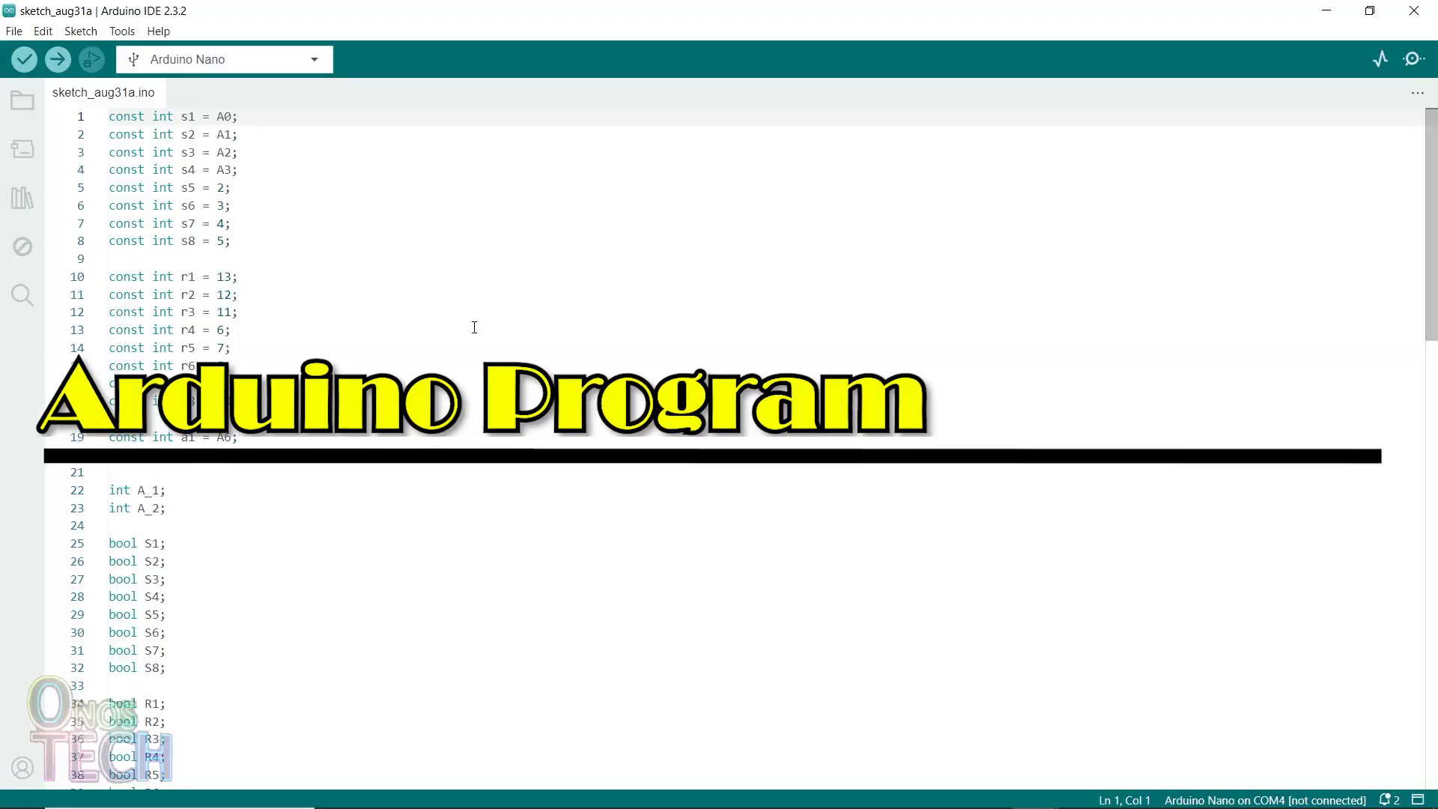
Step: Install ModbusRTUMaster 1.0.5 from the Library Manager and return to the sketch
{"action": "left_click", "coordinate": [21, 198]}
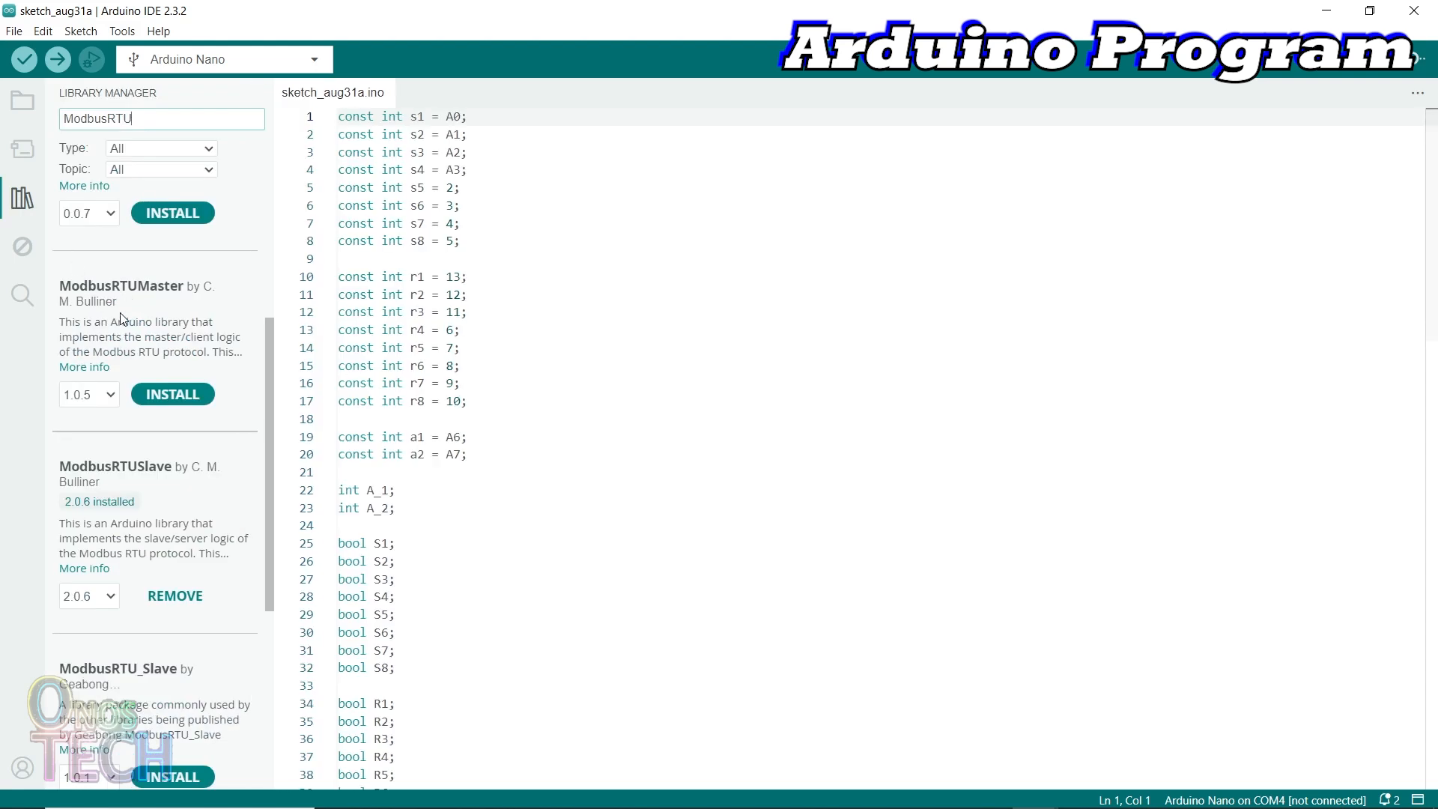
{"action": "left_click", "coordinate": [172, 394]}
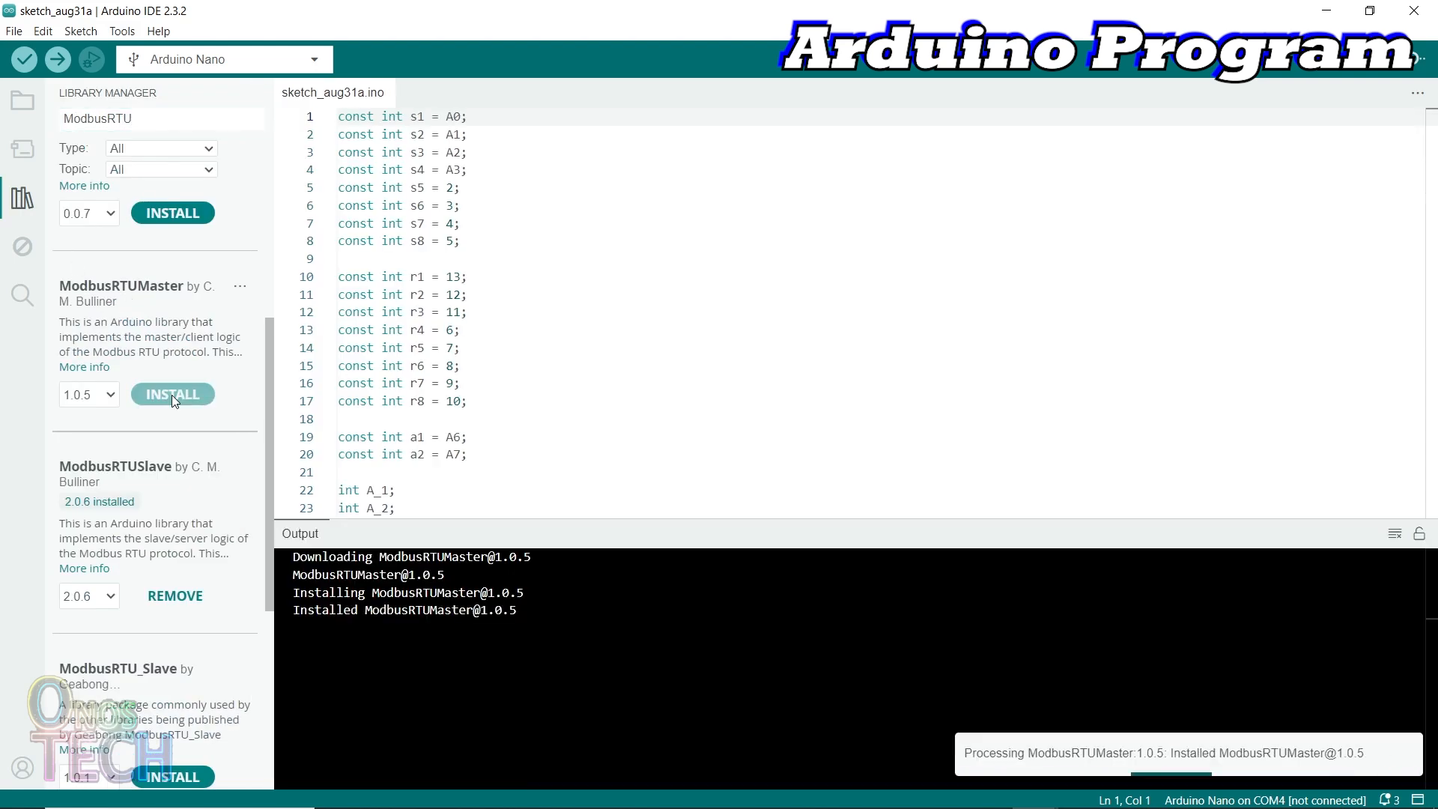
{"action": "left_click", "coordinate": [22, 196]}
{"action": "type", "text": "M"}
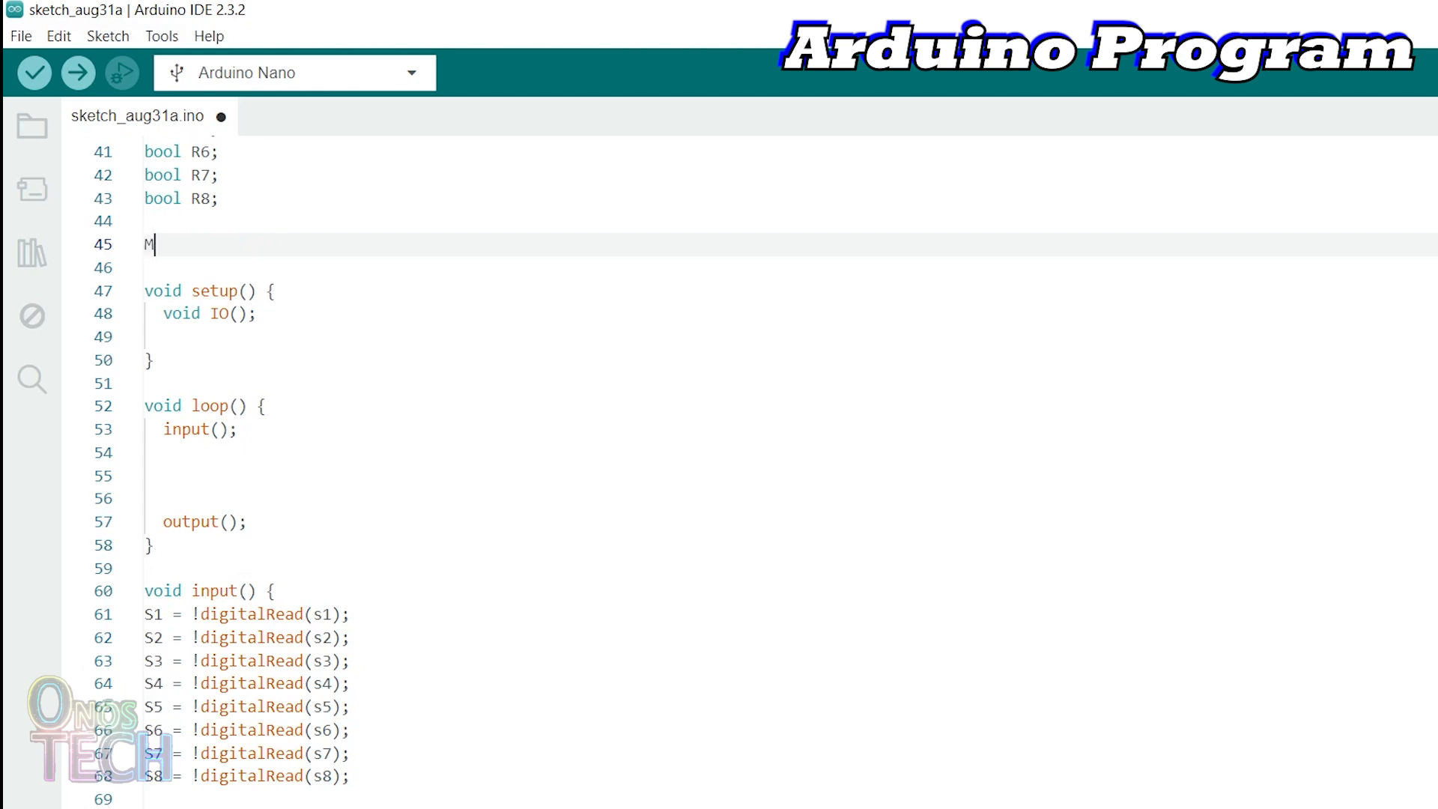
Step: Declare ModbusRTUMaster modbus(Serial), uint16_t I1, and coils[2], discreteInputs[2], inputRegisters[2] arrays
{"action": "type", "text": "odbusRTUMaster modbus(Se"}
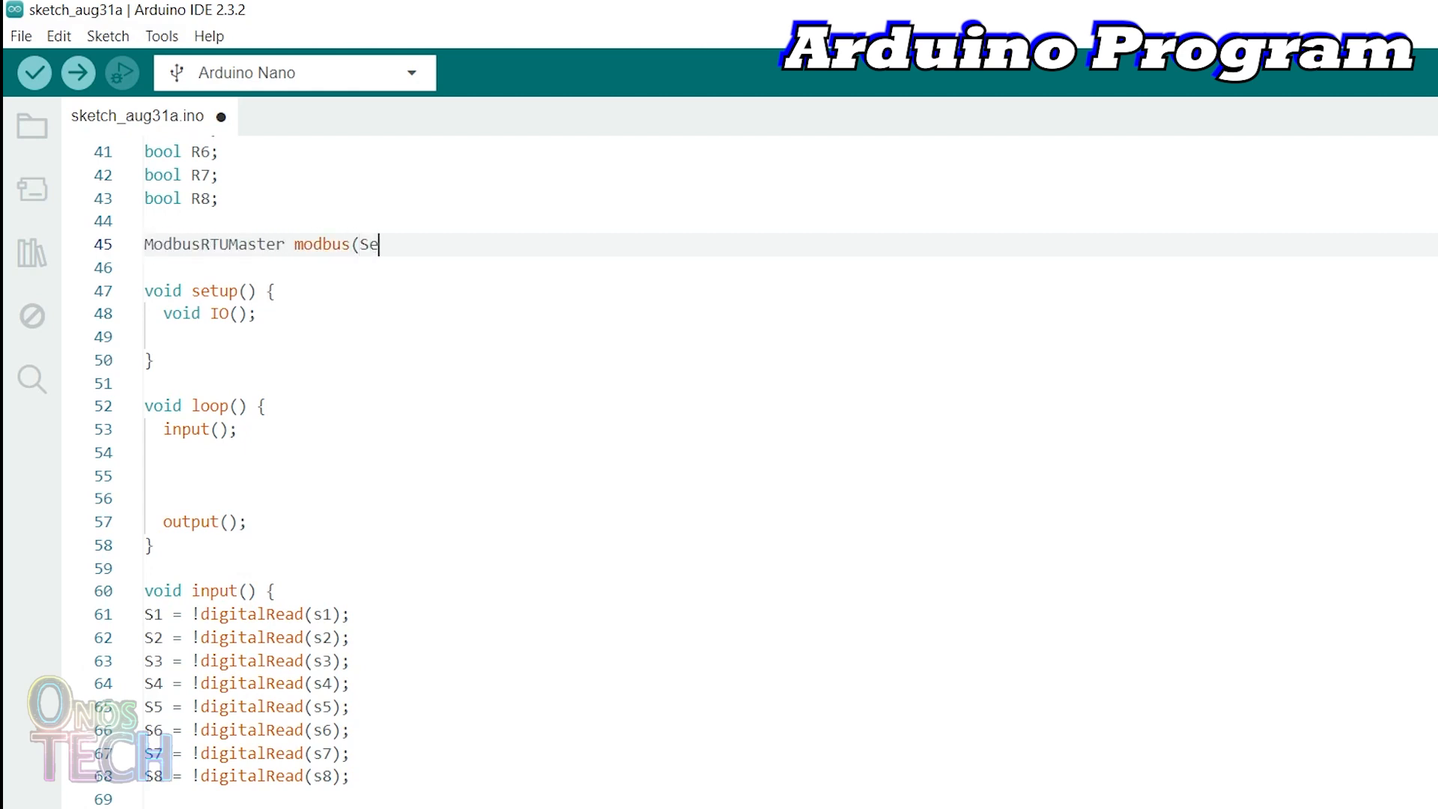
{"action": "type", "text": "rial);"}
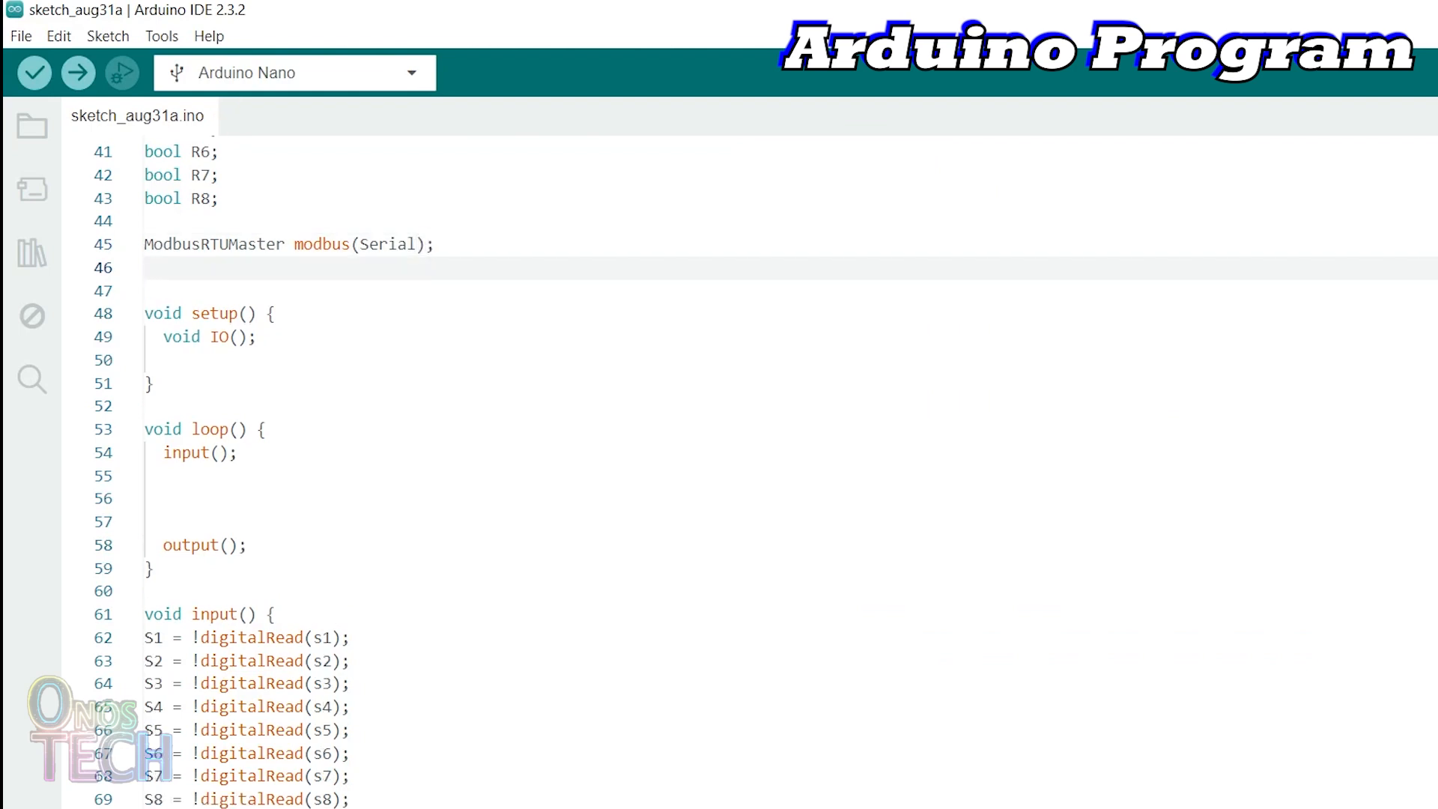
{"action": "type", "text": "uint16_t I1;"}
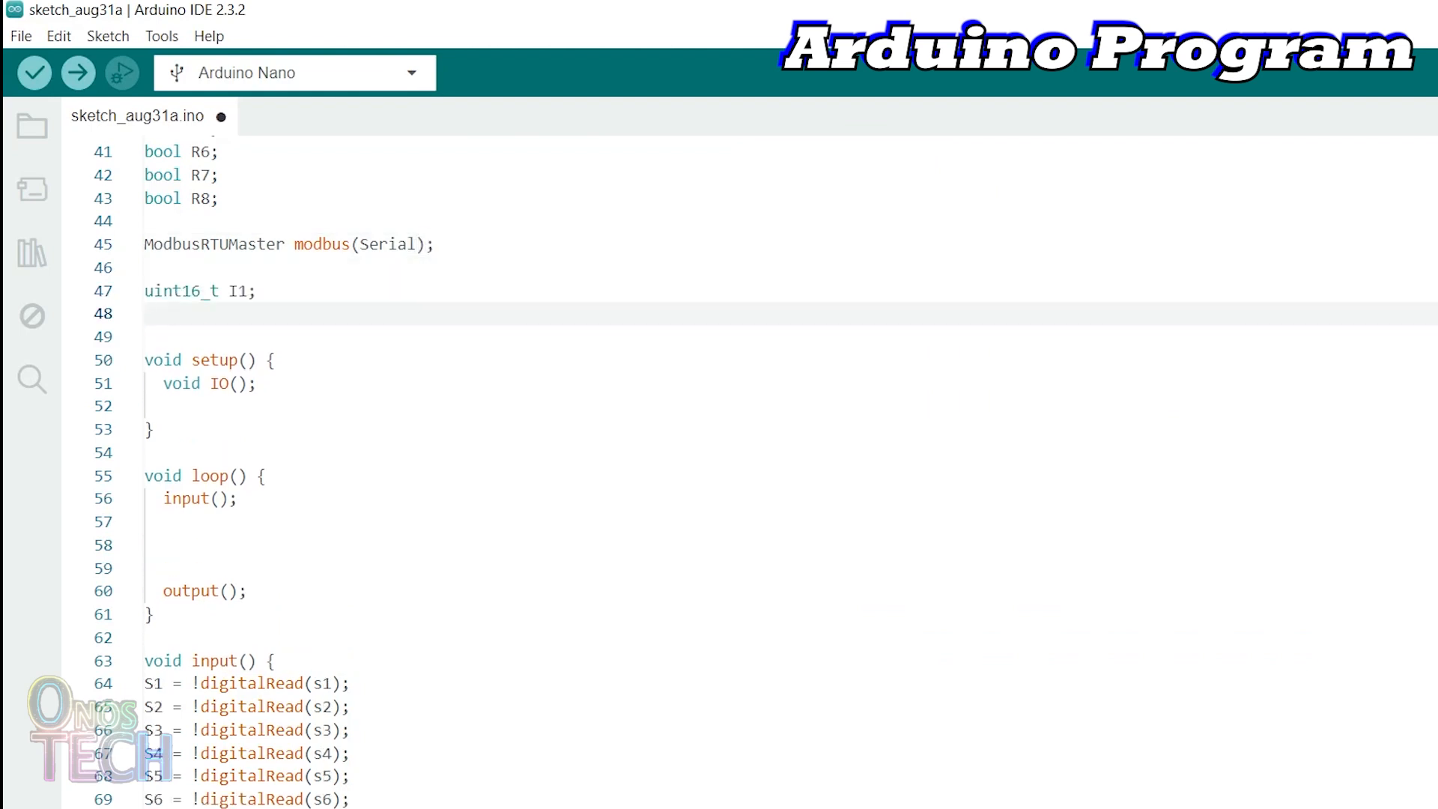
{"action": "type", "text": "bool coils[2];"}
{"action": "type", "text": "bool discreteInputs[2];"}
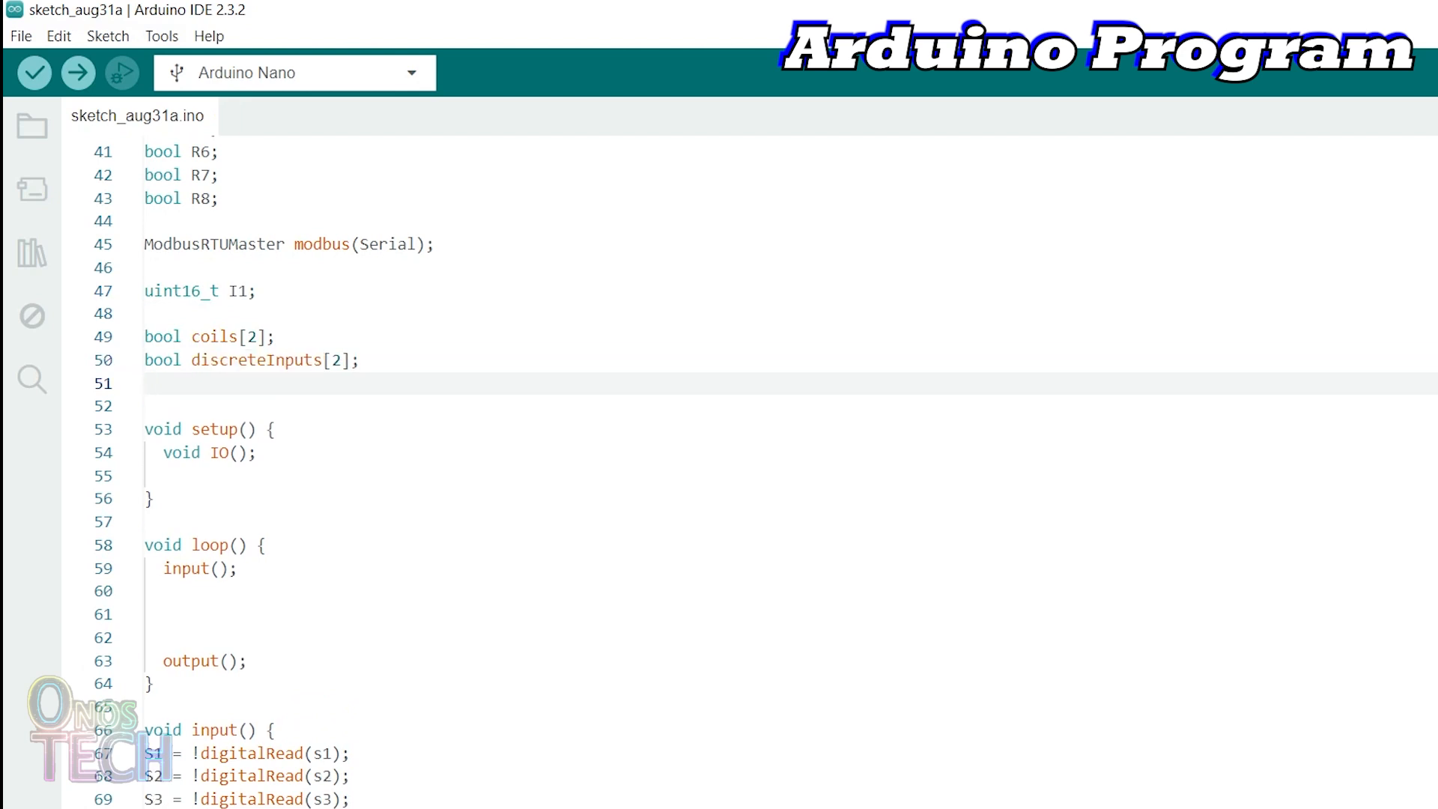
{"action": "type", "text": "uint16_t inputRegisters[2];"}
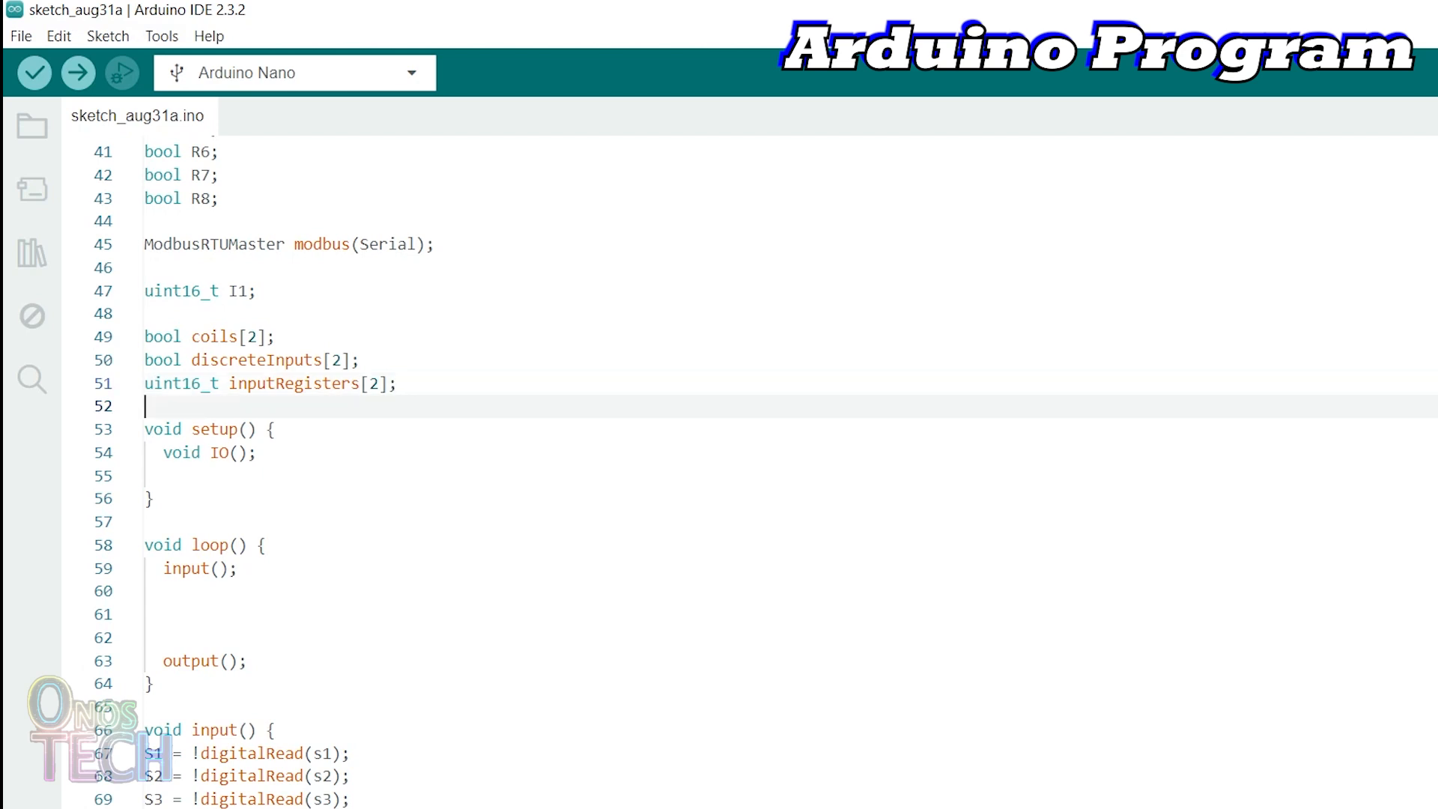
Step: Add modbus.begin(9600) in setup and coils[0] = S1, coils[1] = S2 in loop
{"action": "type", "text": "modb"}
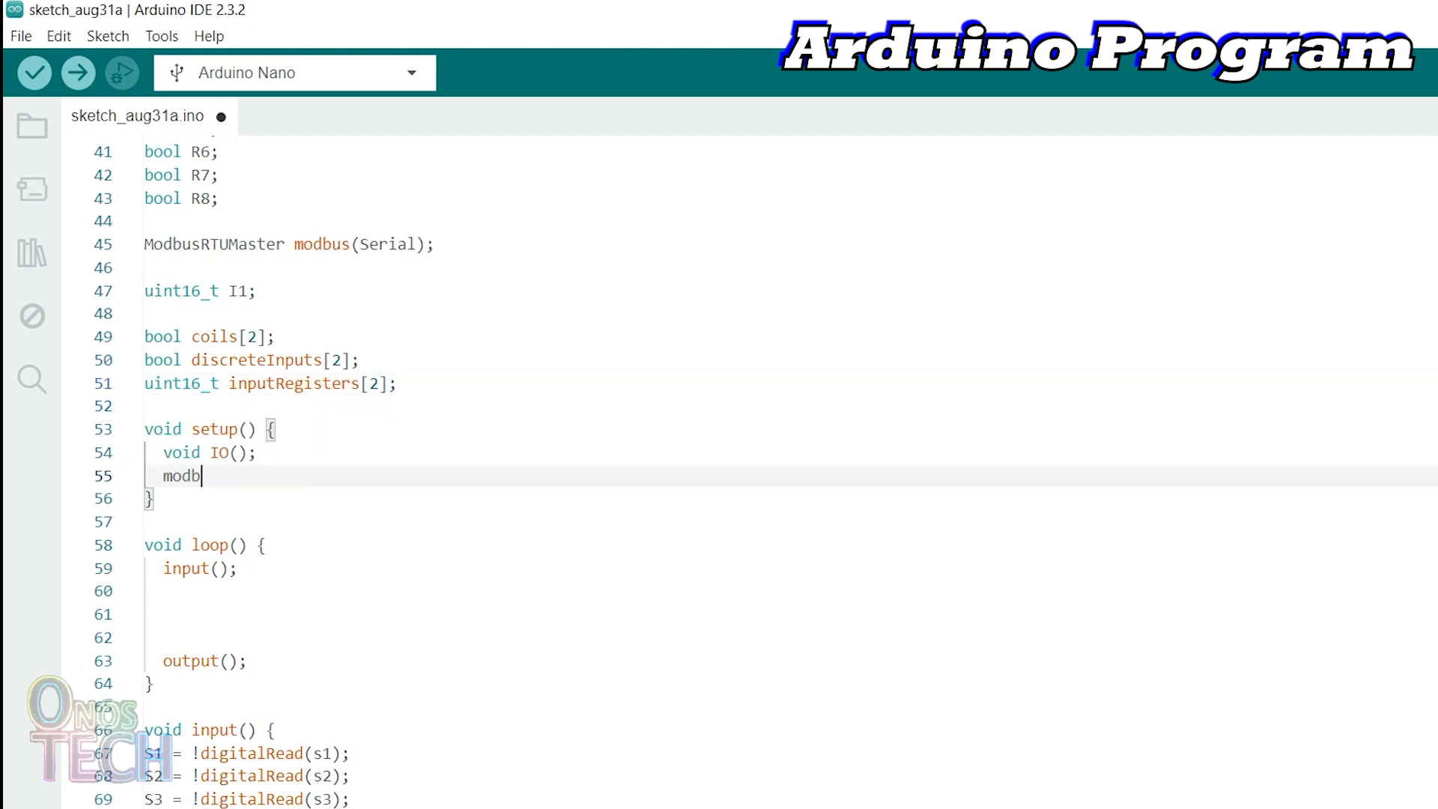
{"action": "type", "text": "us.begin(960"}
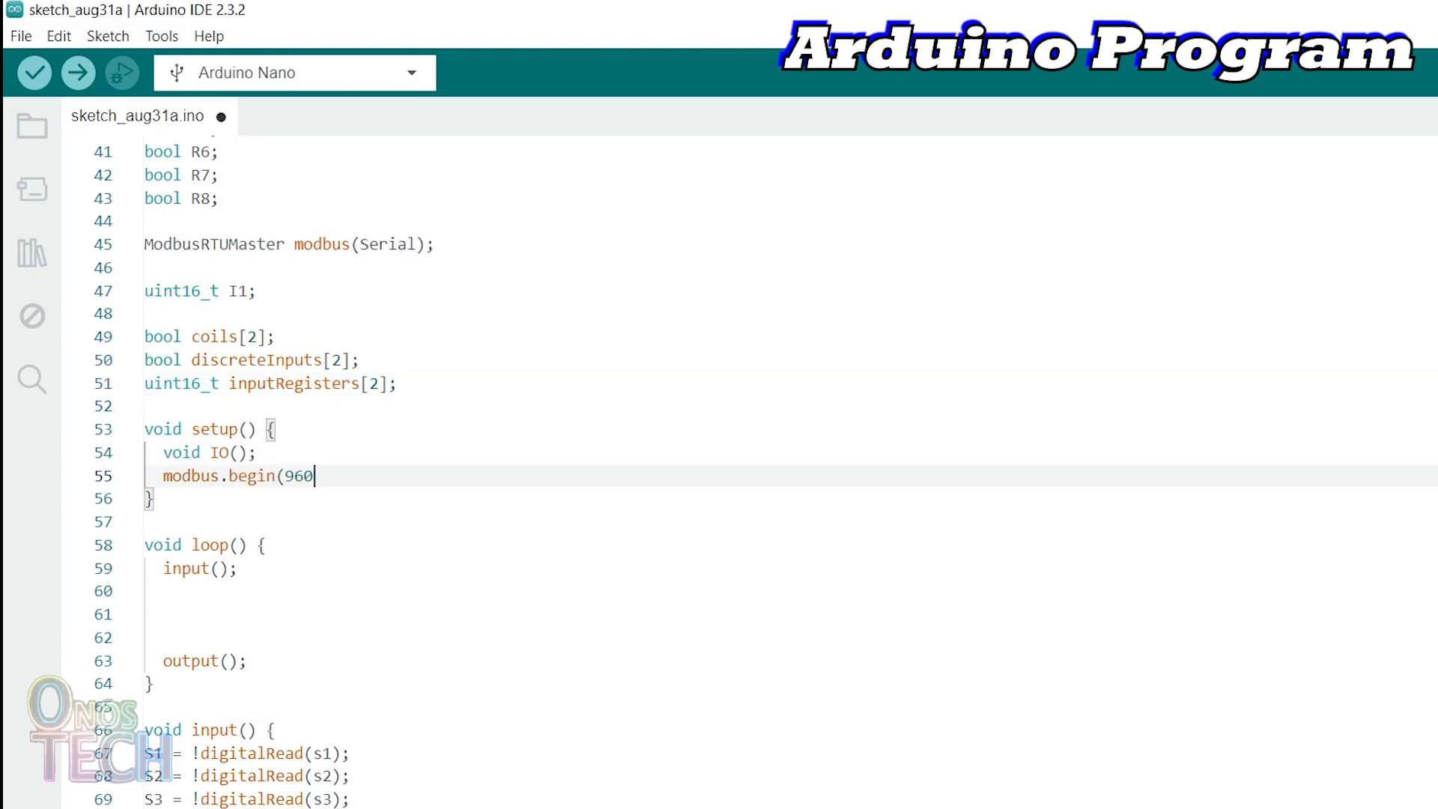
{"action": "type", "text": "0);"}
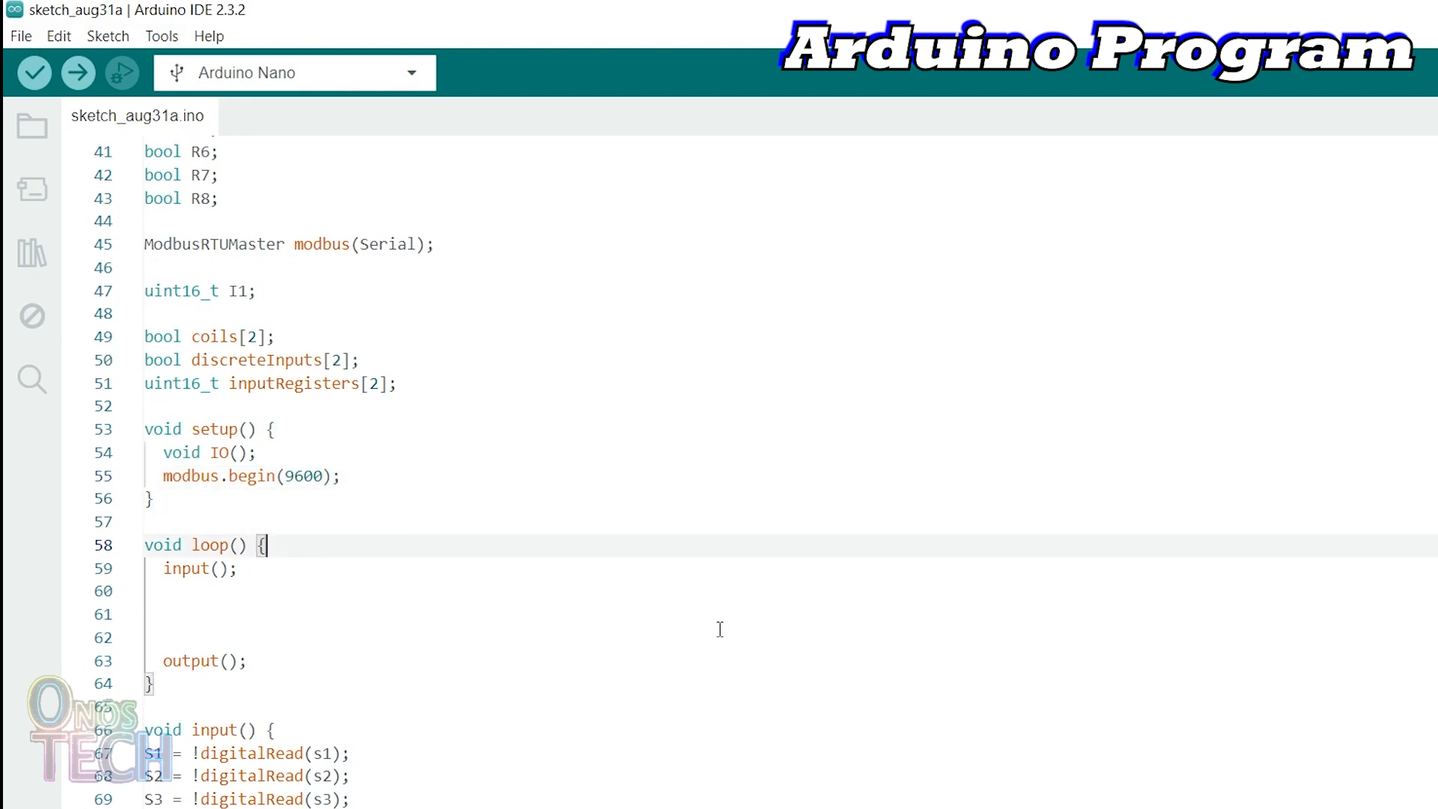
{"action": "type", "text": "coils[0] = S1;"}
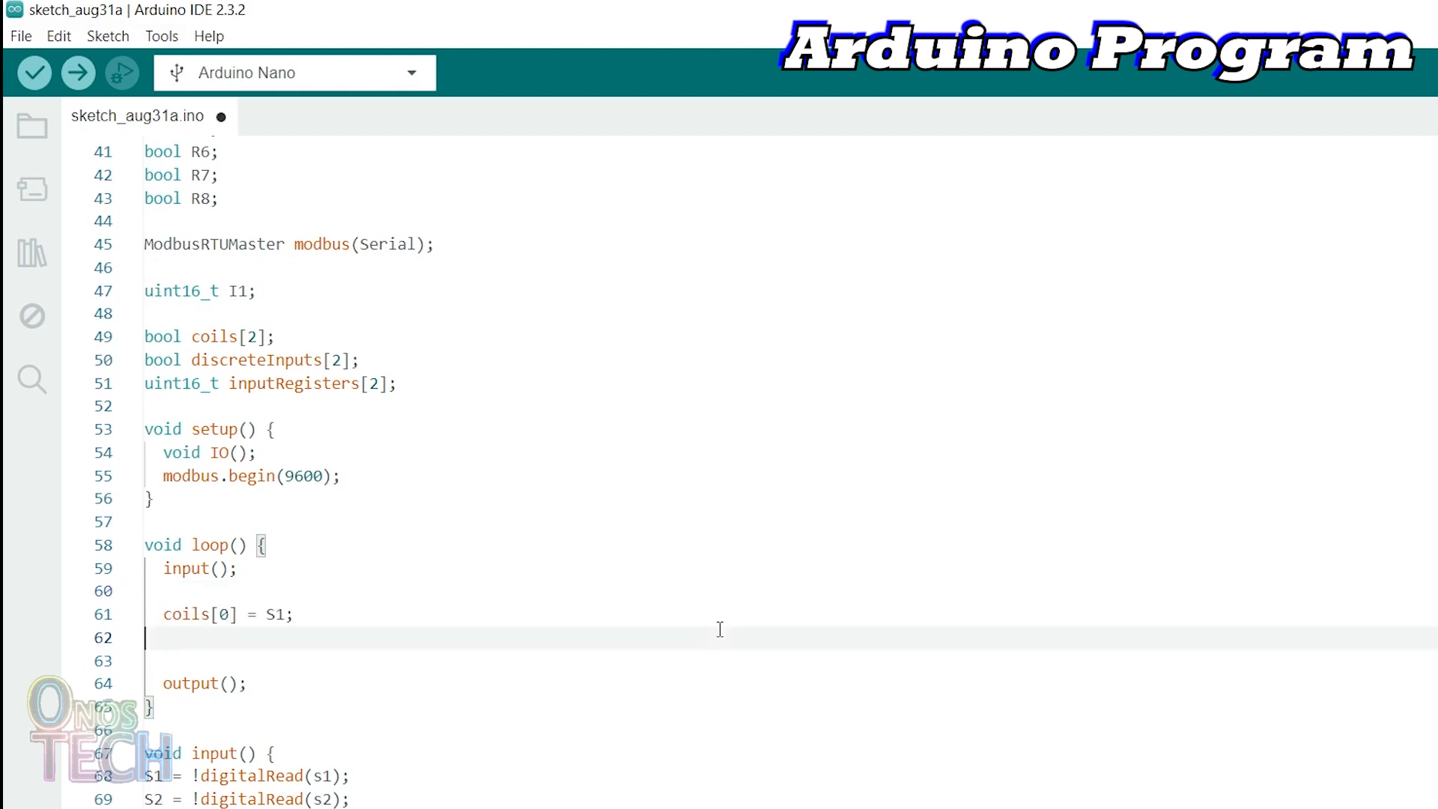
{"action": "type", "text": "coils[1] = S2;"}
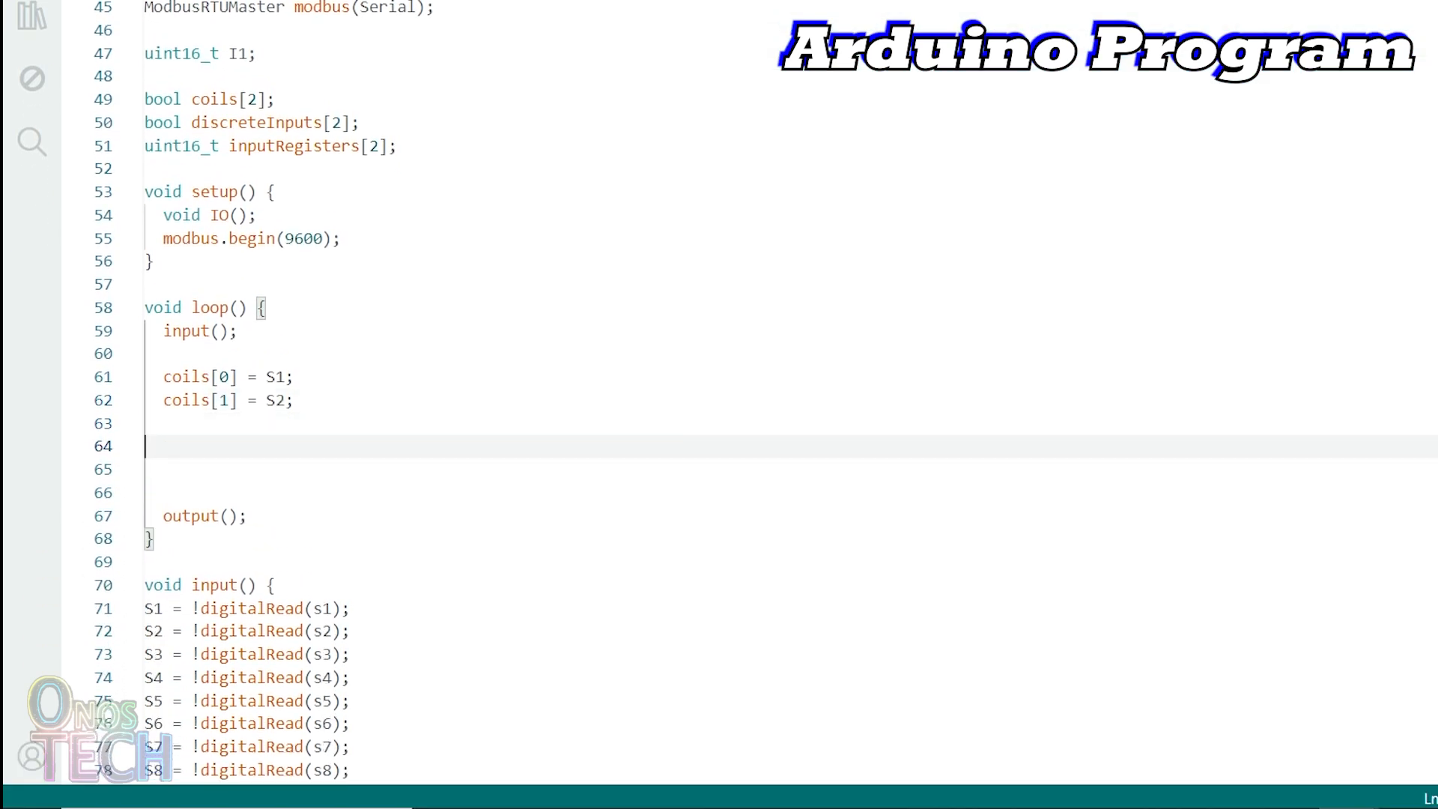
Step: Write coils to slave 32, read discreteInputs and inputRegisters, and map register 0 from 0–4095 to 0–100 into I1
{"action": "type", "text": "modbus.writeMultipleCoils(32, 0, coils, 2);"}
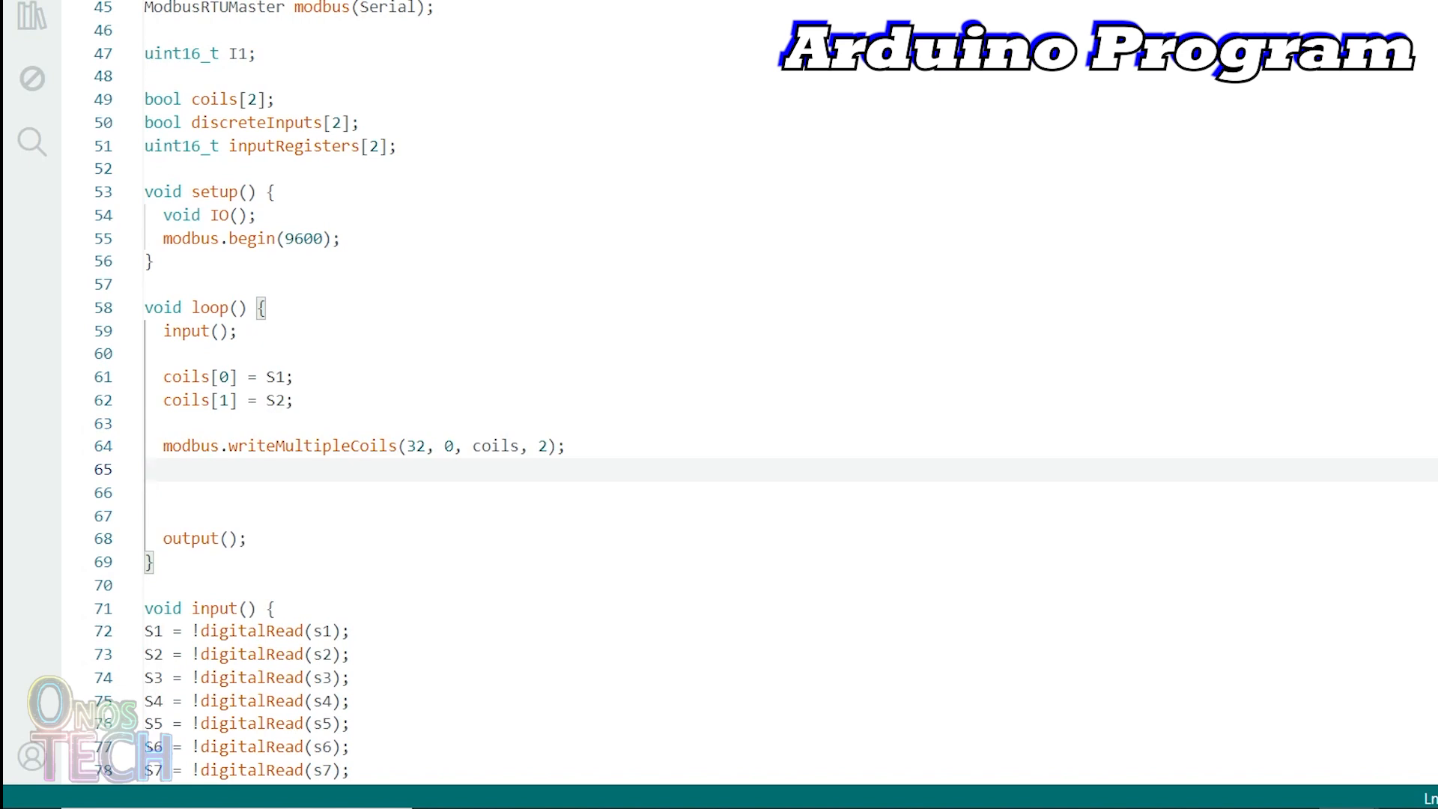
{"action": "type", "text": "modbus.readDiscreteInputs(32, 0, discreteInputs, 2);"}
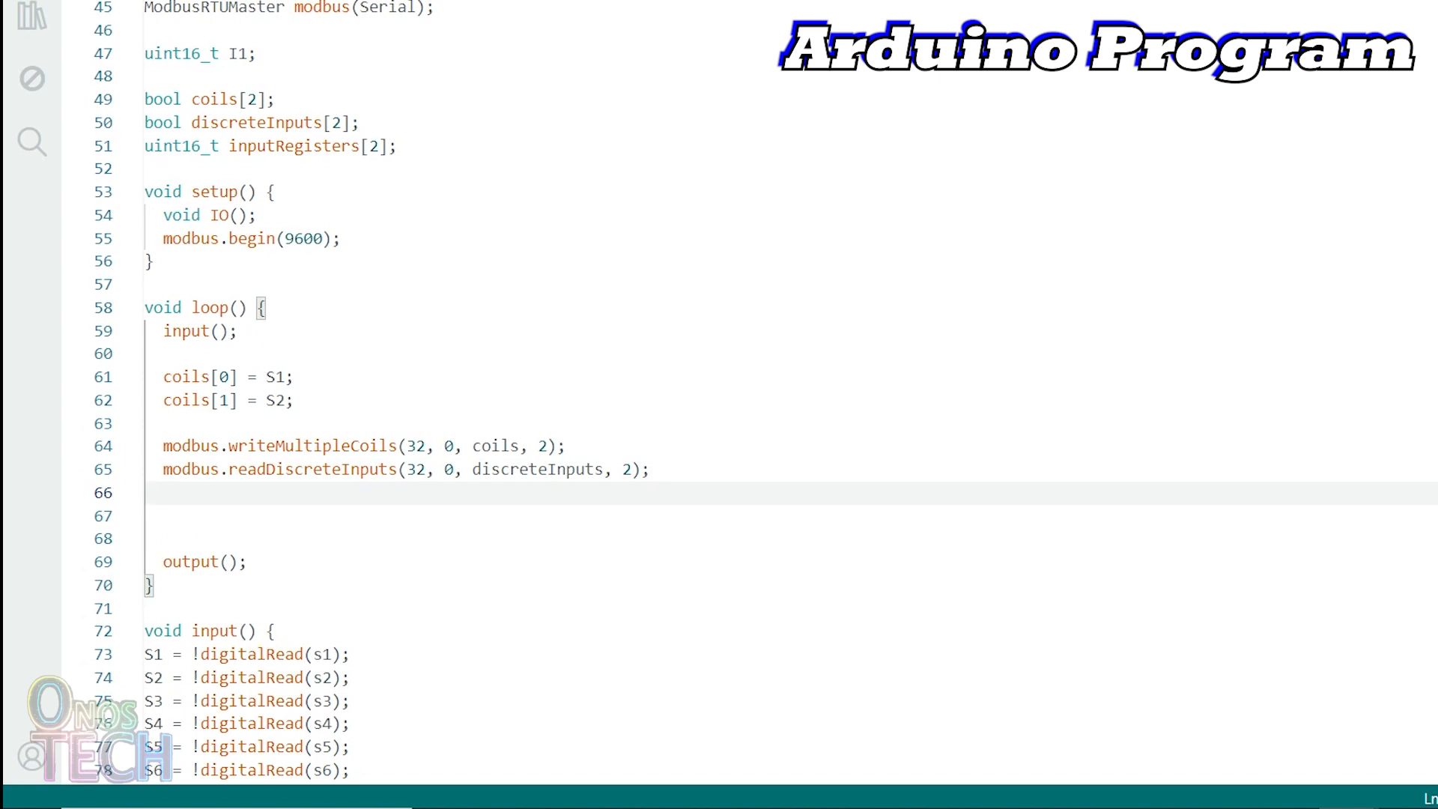
{"action": "type", "text": "modbus.readInputRegisters(32, 0, InputRegisters, 2);"}
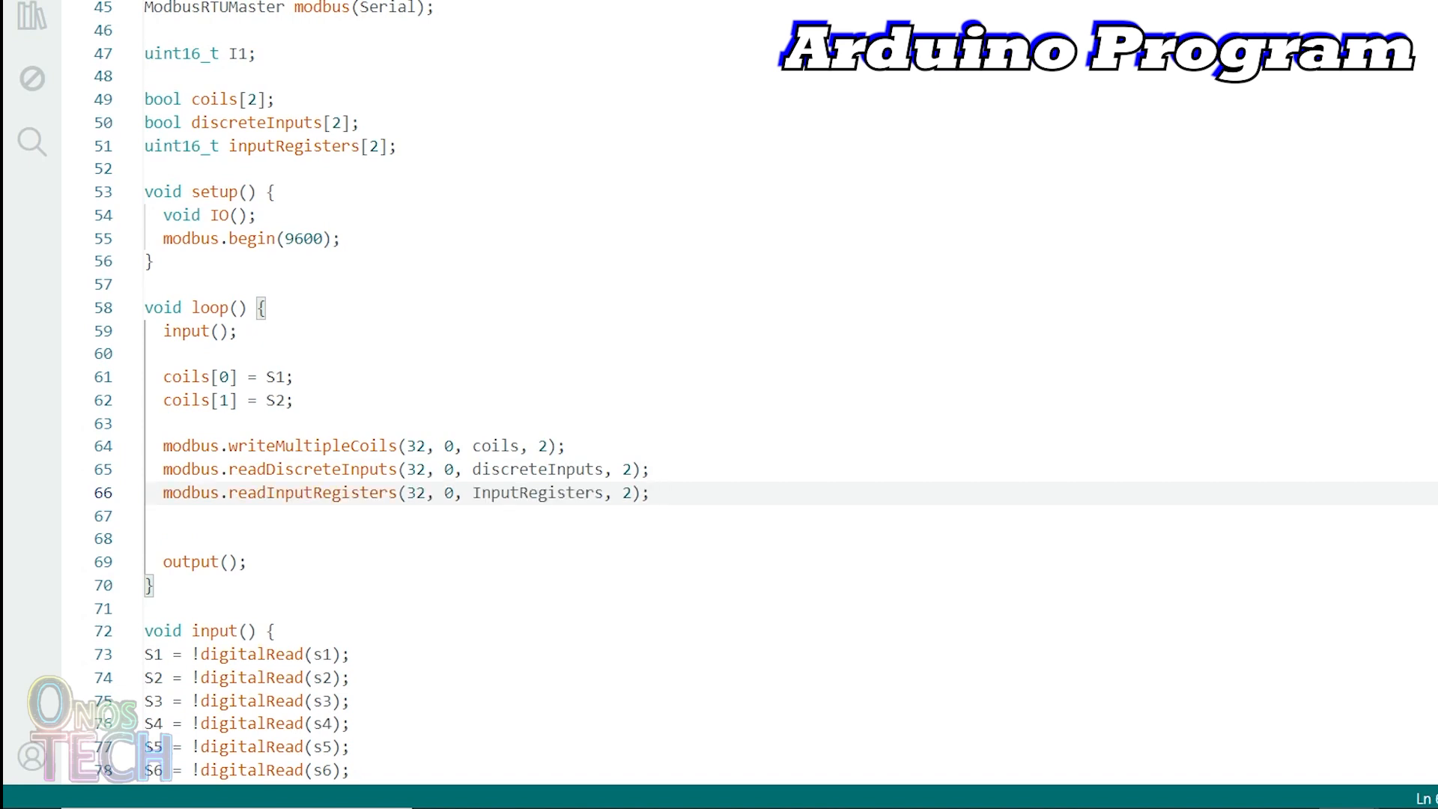
{"action": "type", "text": "I1 = map(inputRegister[0], 0, 4095, 0, 100);"}
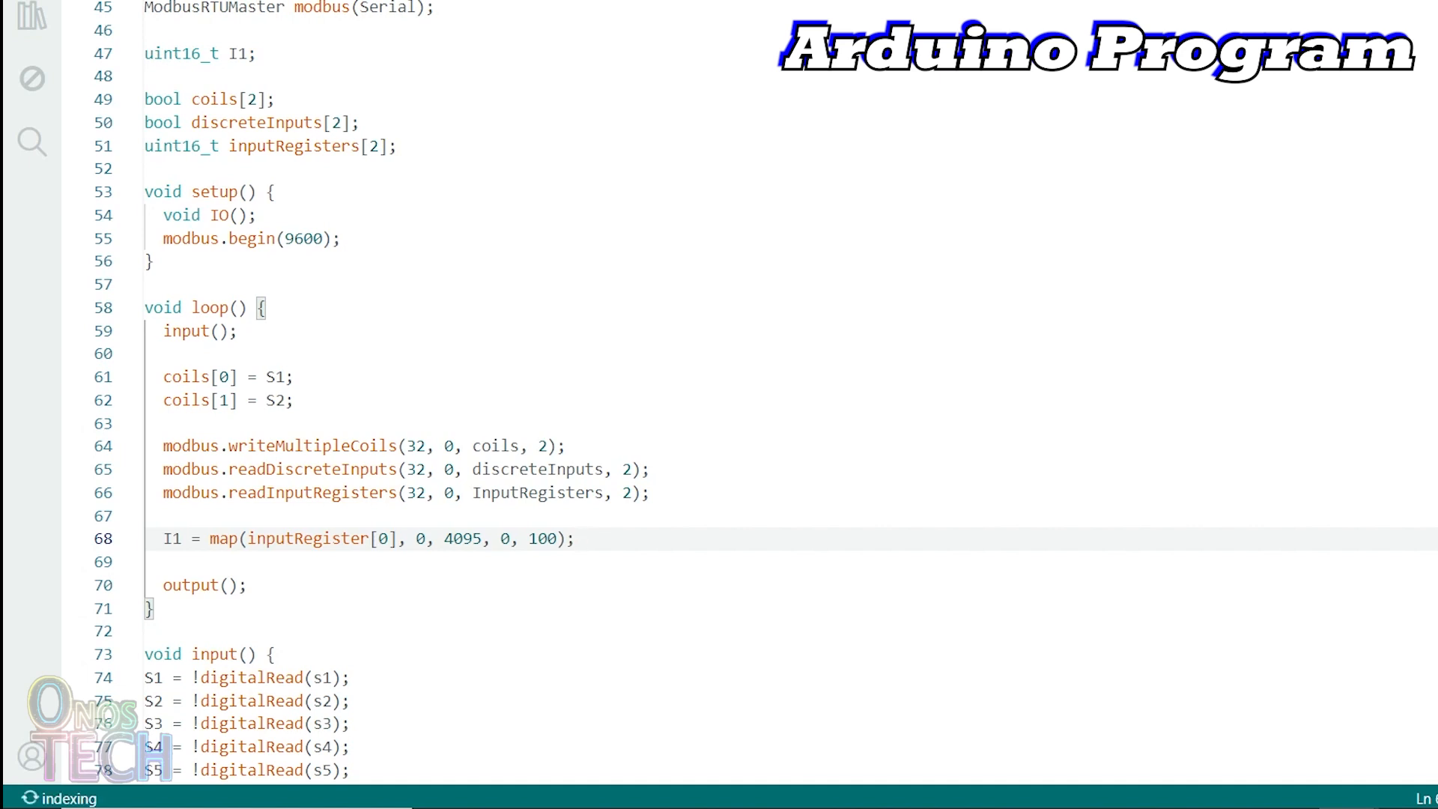
Step: Add an if setting R1 = true when discreteInputs[0] or I1 > 50
{"action": "key", "text": "Enter"}
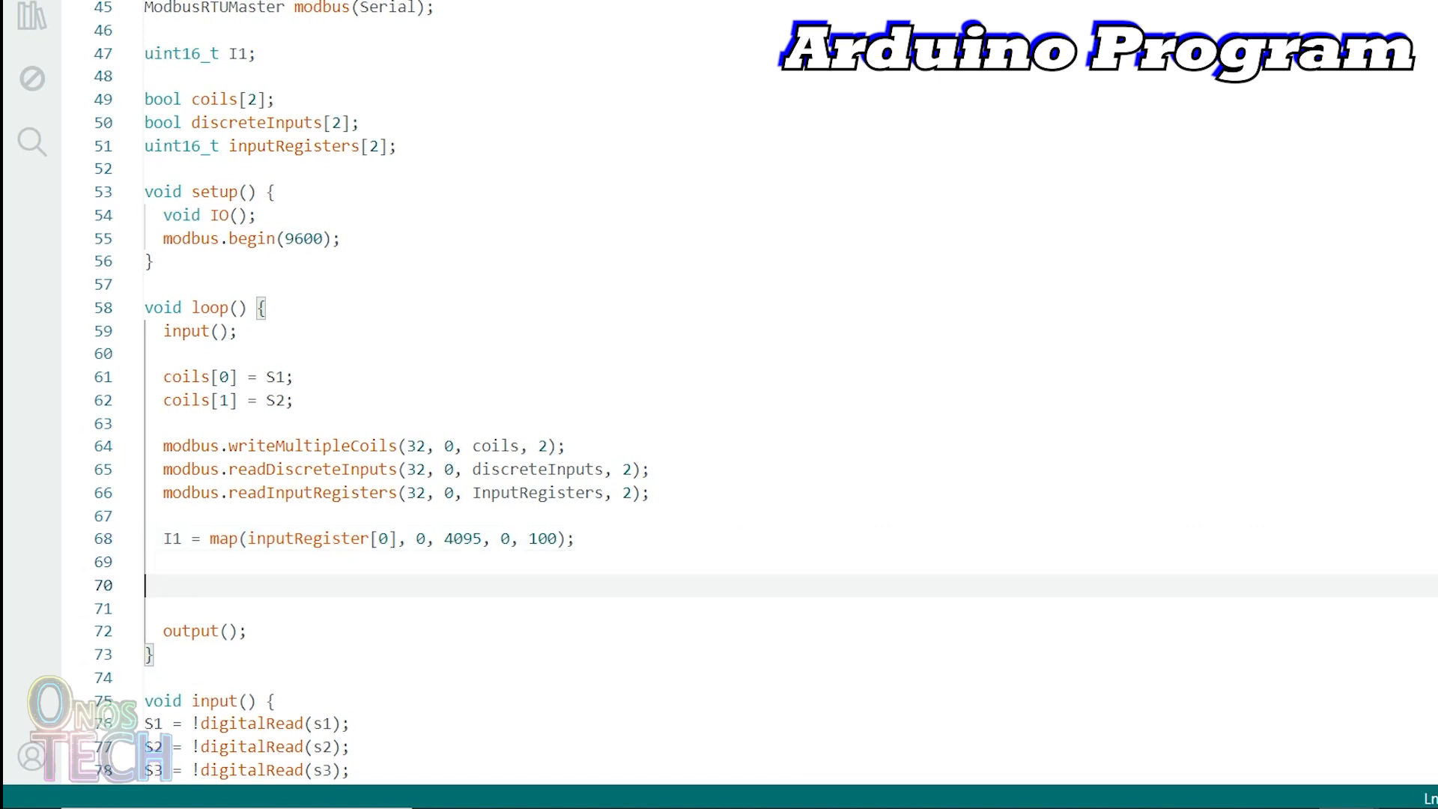
{"action": "type", "text": "if (discreteInputs[0] || (I1 > 50)) {"}
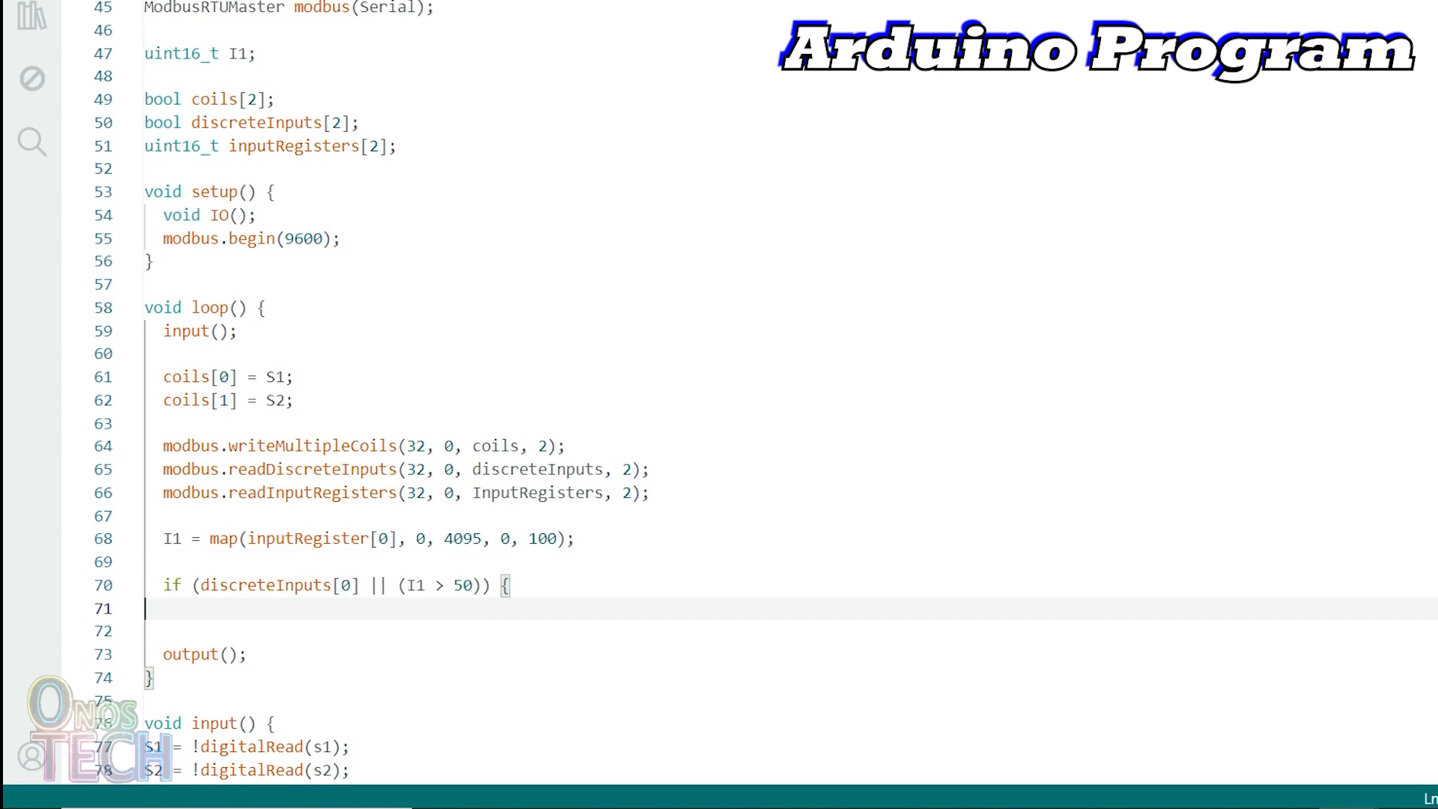
{"action": "type", "text": "R1 = true;"}
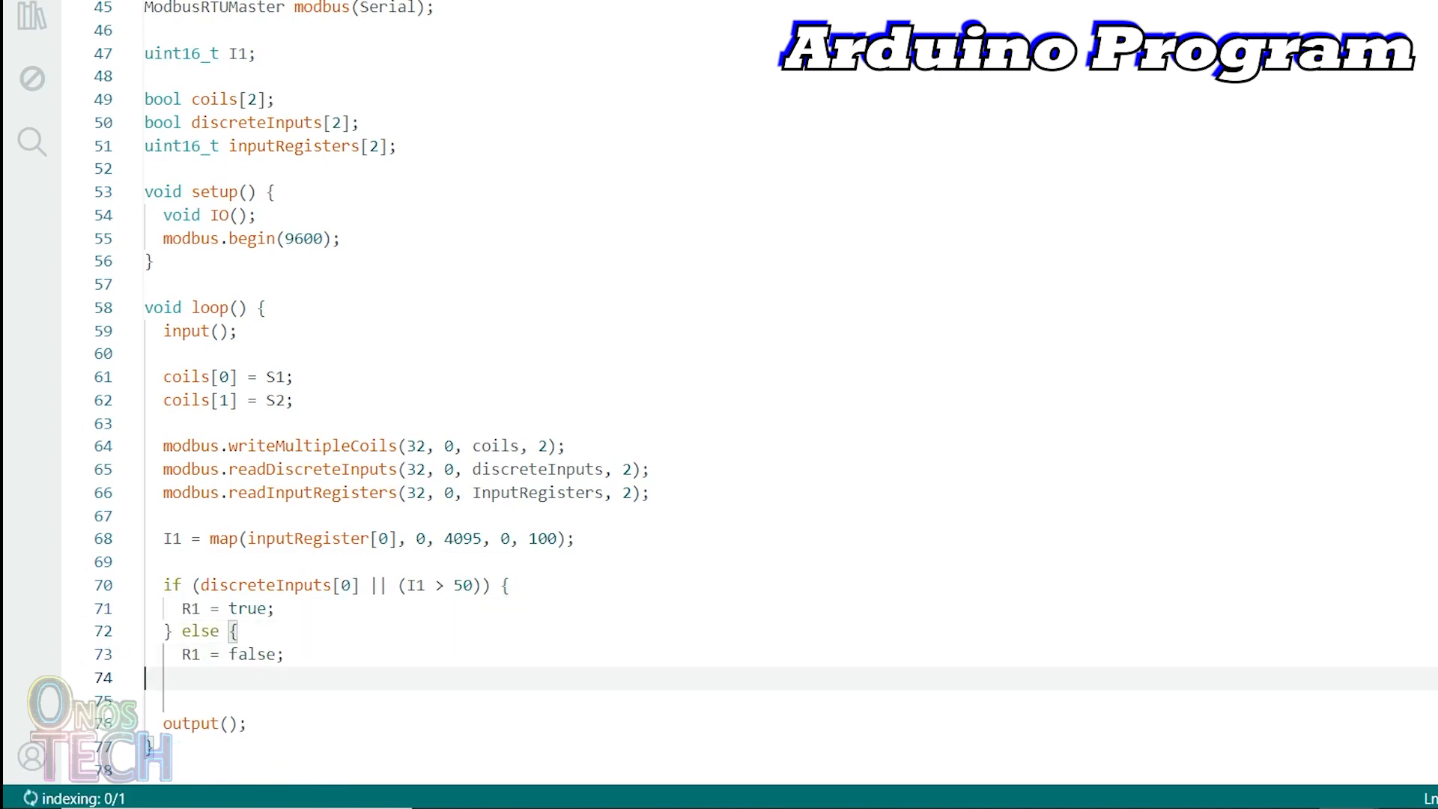